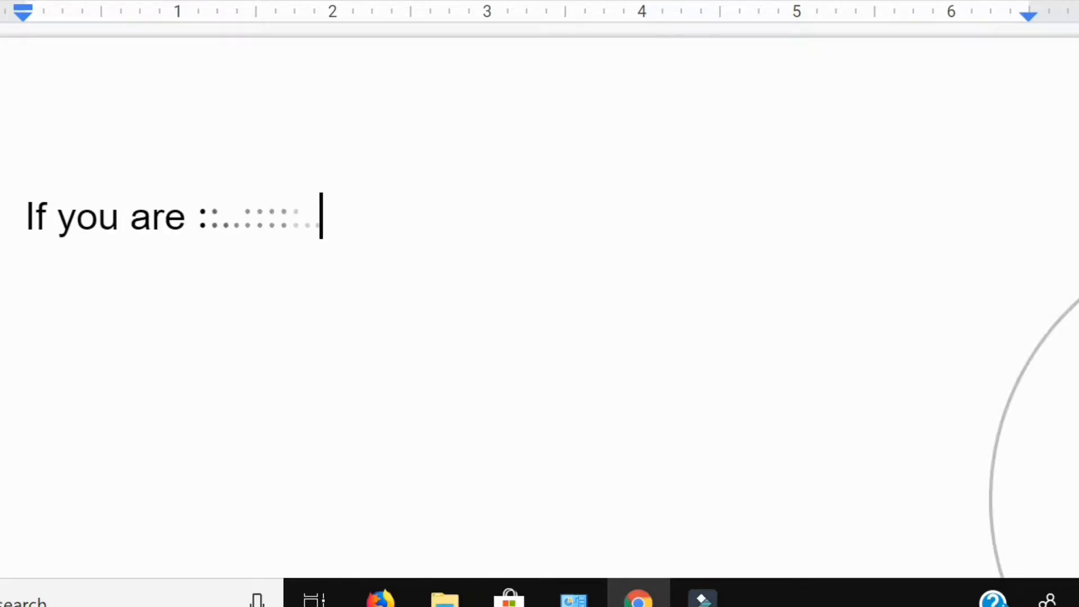
Dictate the opening about finding free voice typing software for your PC.
{"action": "type", "text": "looking for a voice typing"}
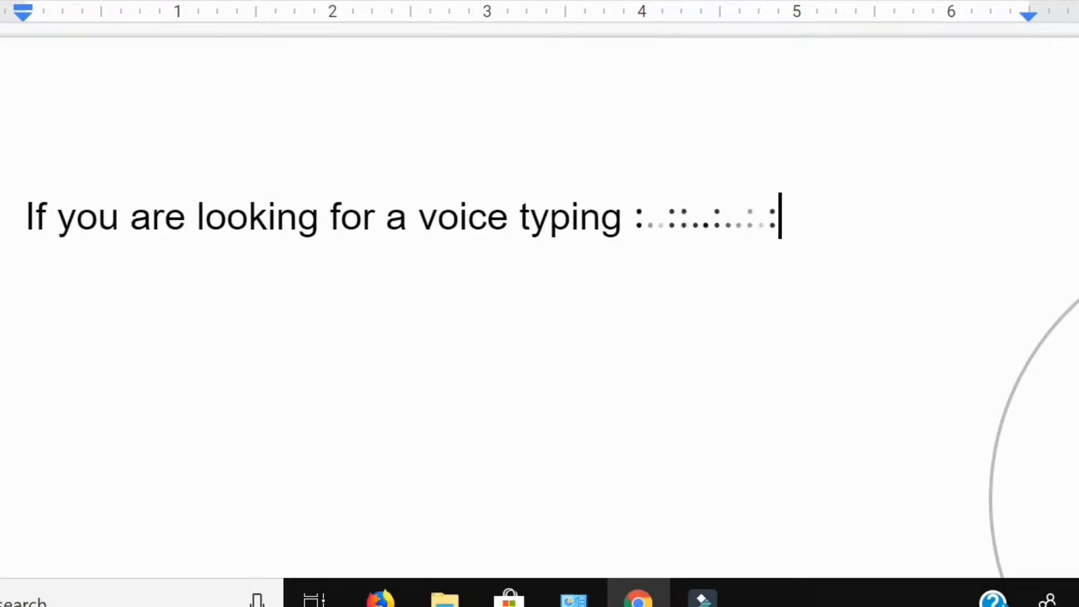
{"action": "type", "text": "software for your"}
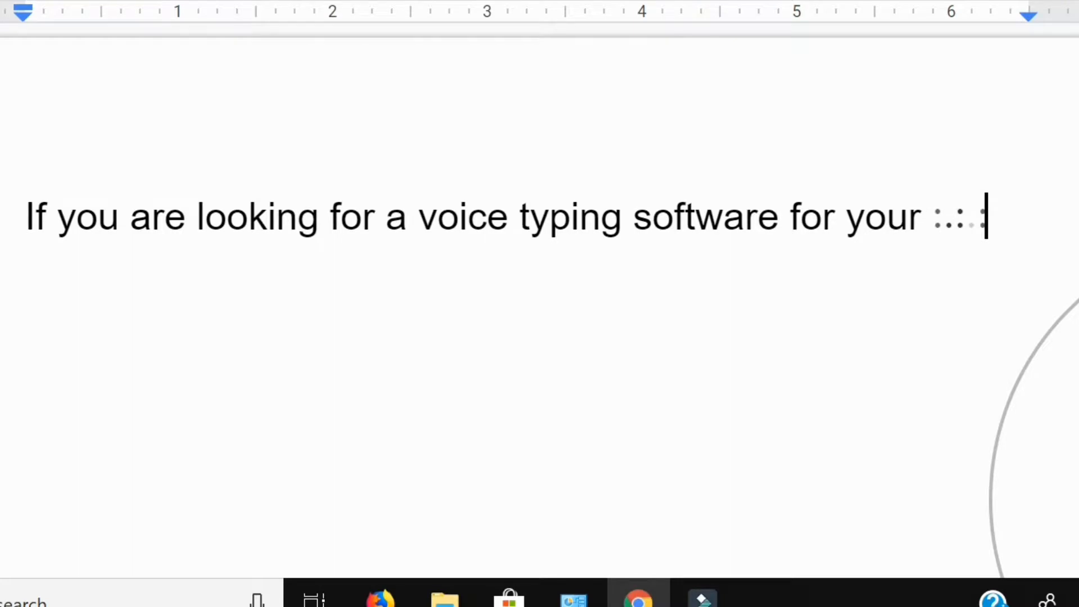
{"action": "type", "text": "PC free of cost"}
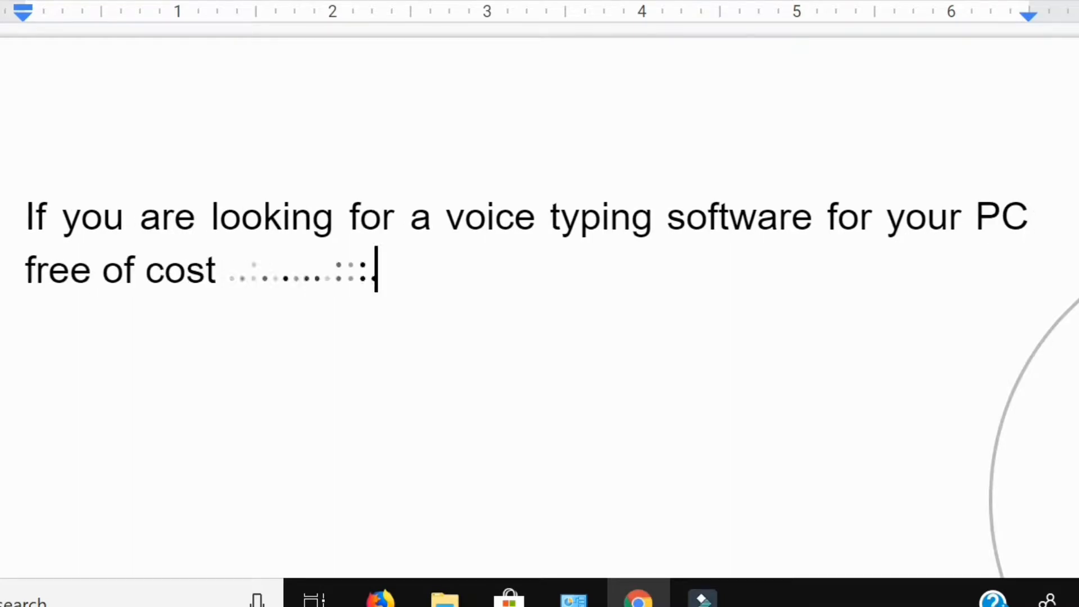
{"action": "type", "text": "then you have come to"}
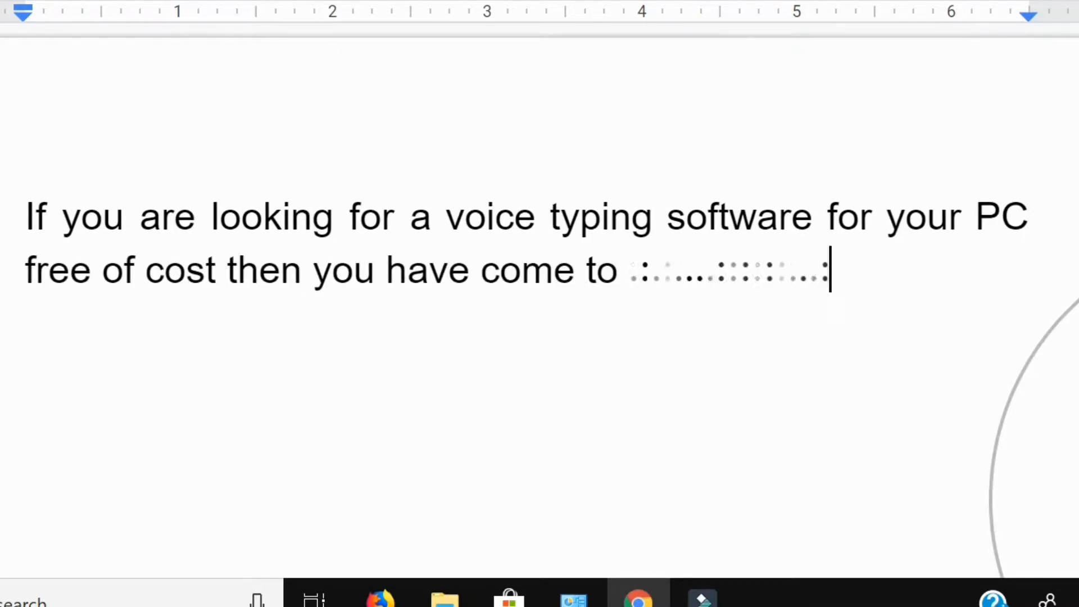
{"action": "type", "text": "arrive video Keep watching this"}
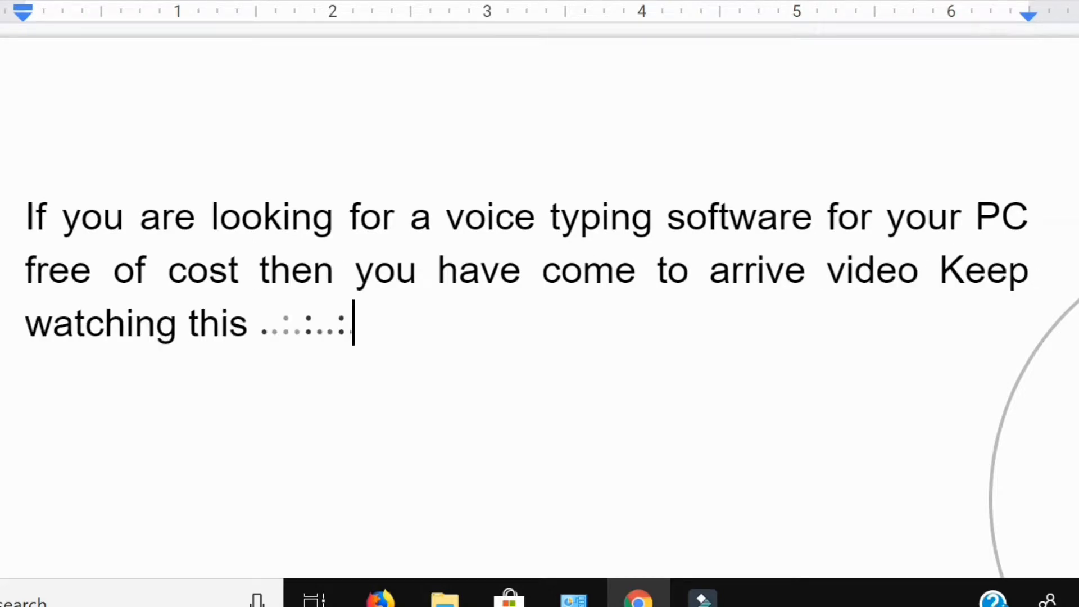
{"action": "type", "text": "video"}
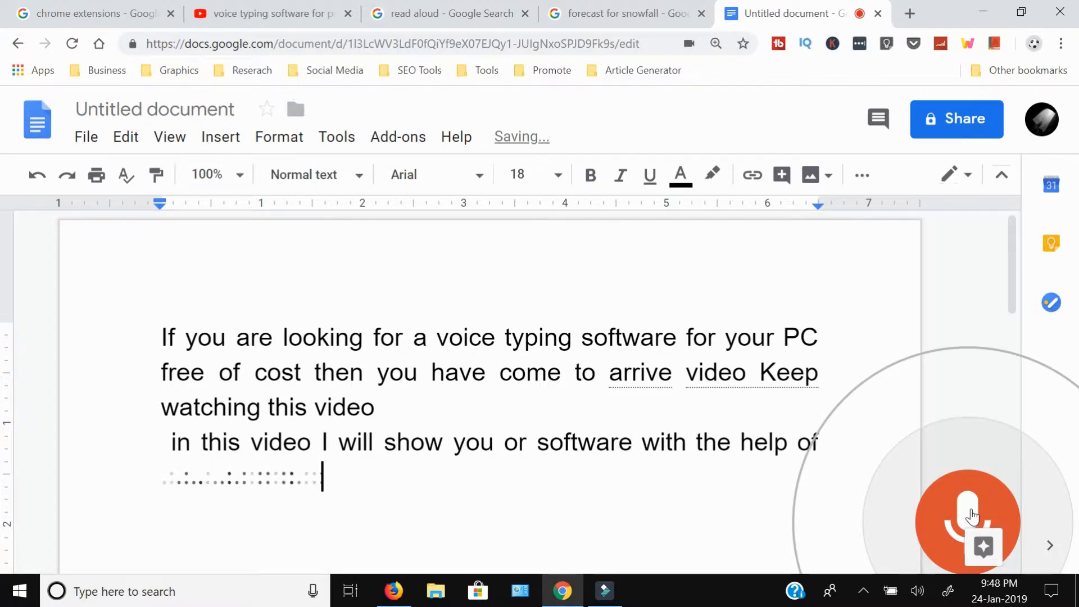
{"action": "type", "text": "which you can do the voice"}
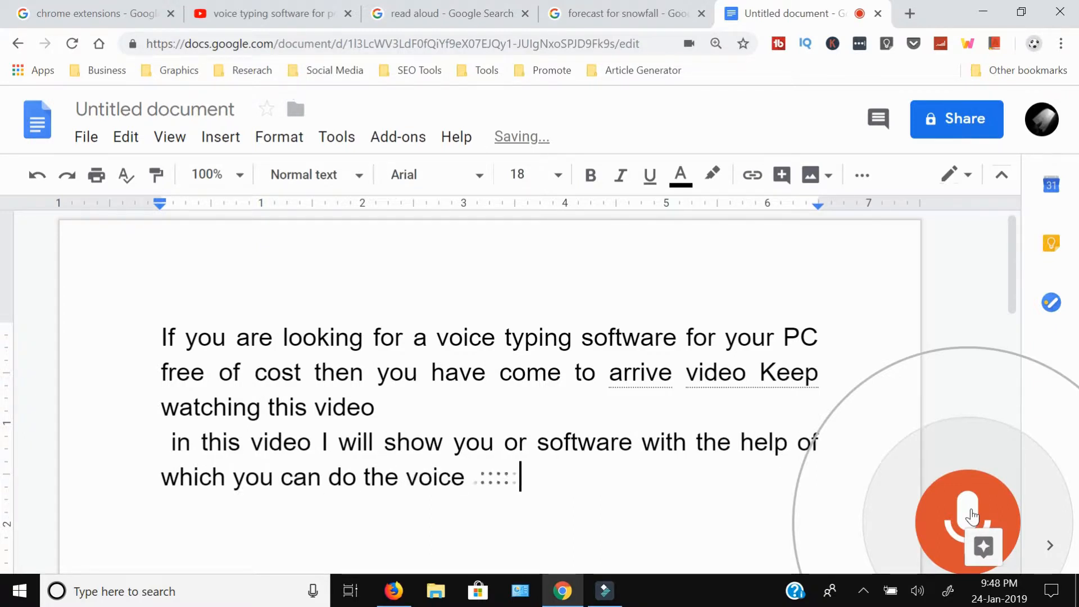
{"action": "type", "text": "typing on your"}
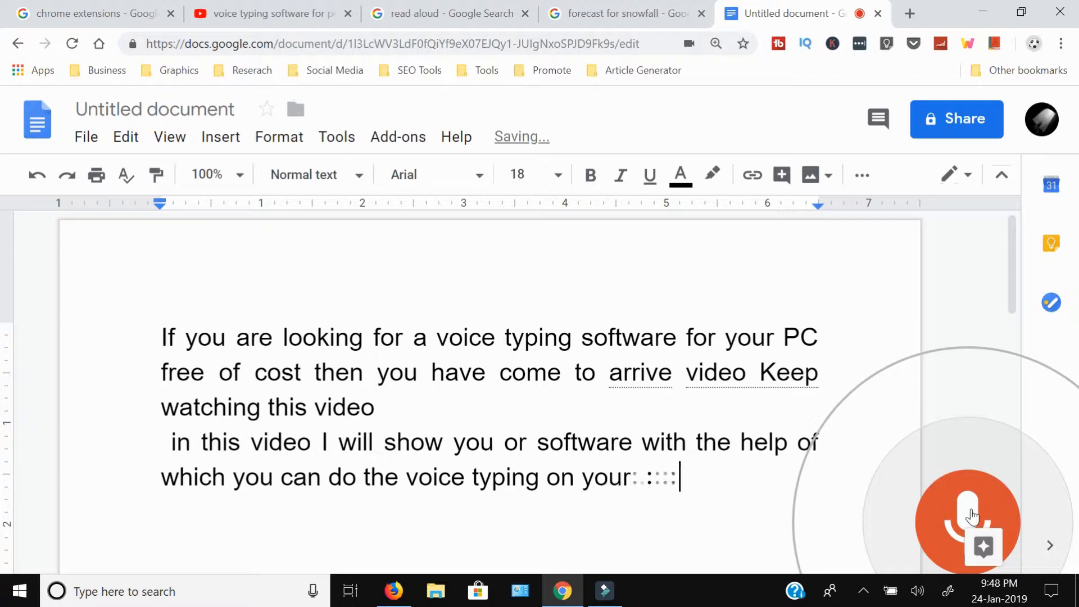
{"action": "type", "text": "computer there"}
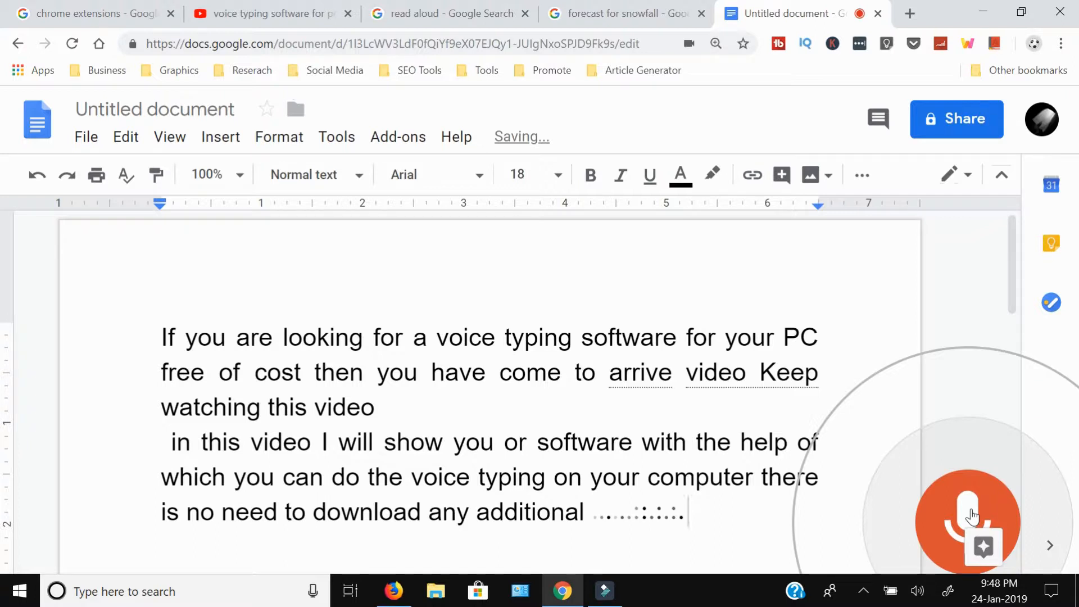
Dictate that it needs only a Chrome browser and a Google Docs extension.
{"action": "type", "text": "software and tattoo"}
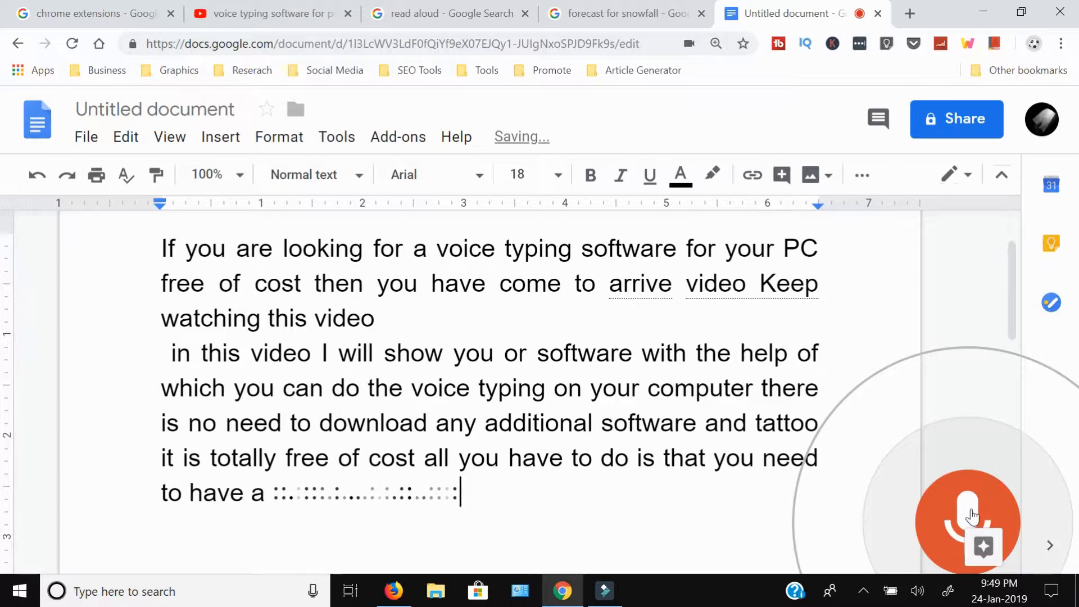
{"action": "type", "text": "Chrome browser and you"}
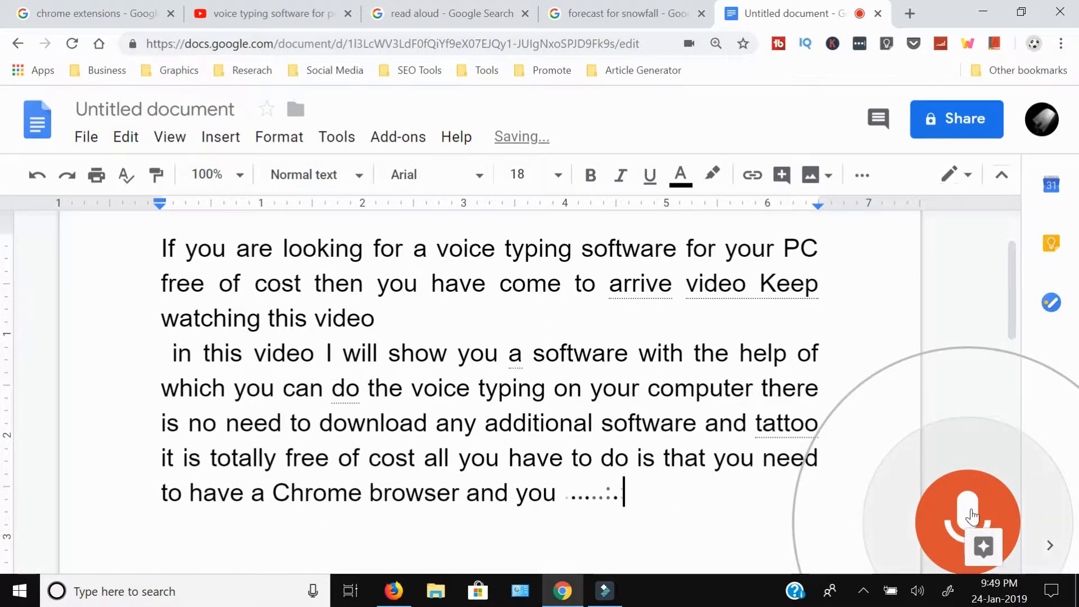
{"action": "type", "text": "need to install"}
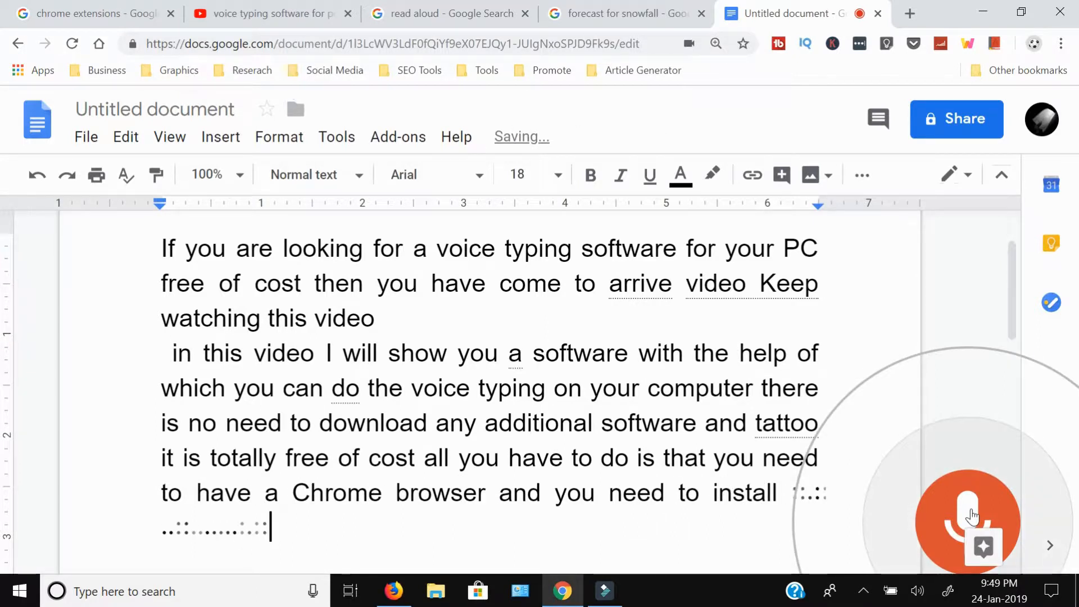
{"action": "type", "text": "an extension that is Google Docs or Google"}
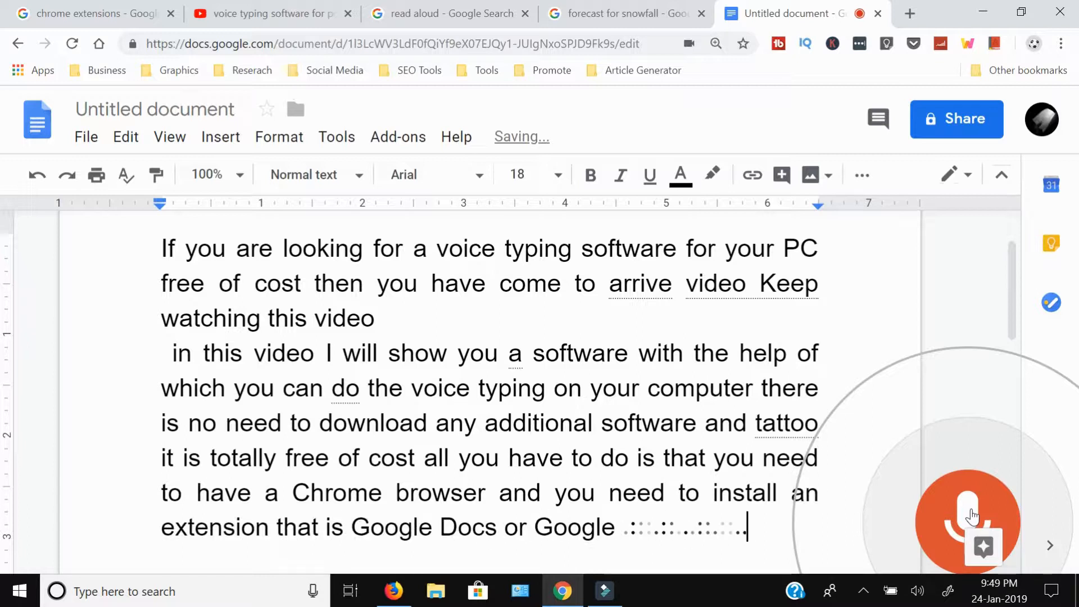
{"action": "type", "text": "documents and"}
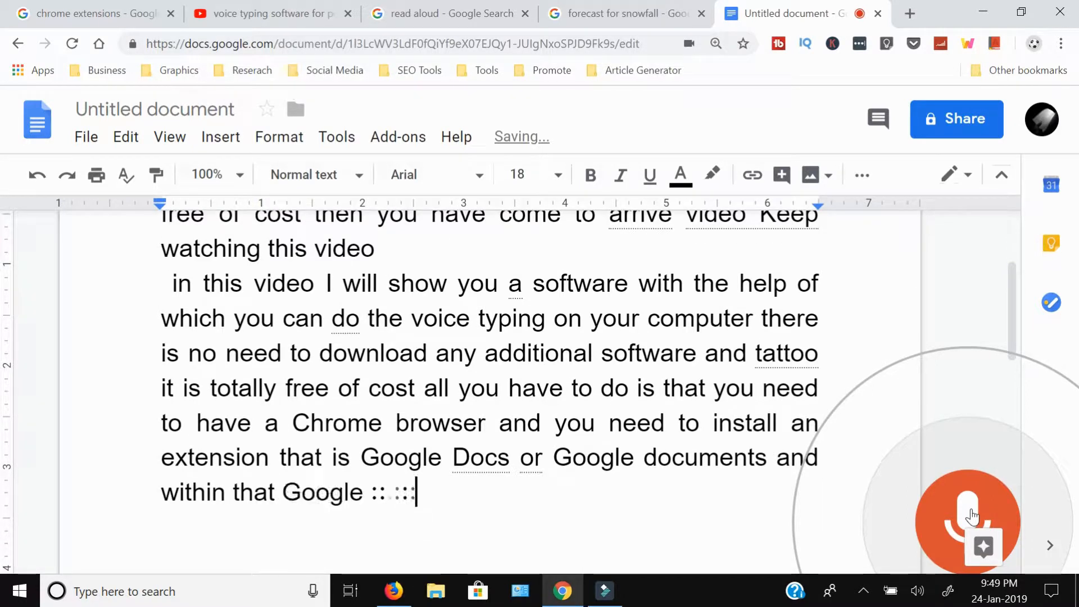
{"action": "type", "text": "document what you need to do"}
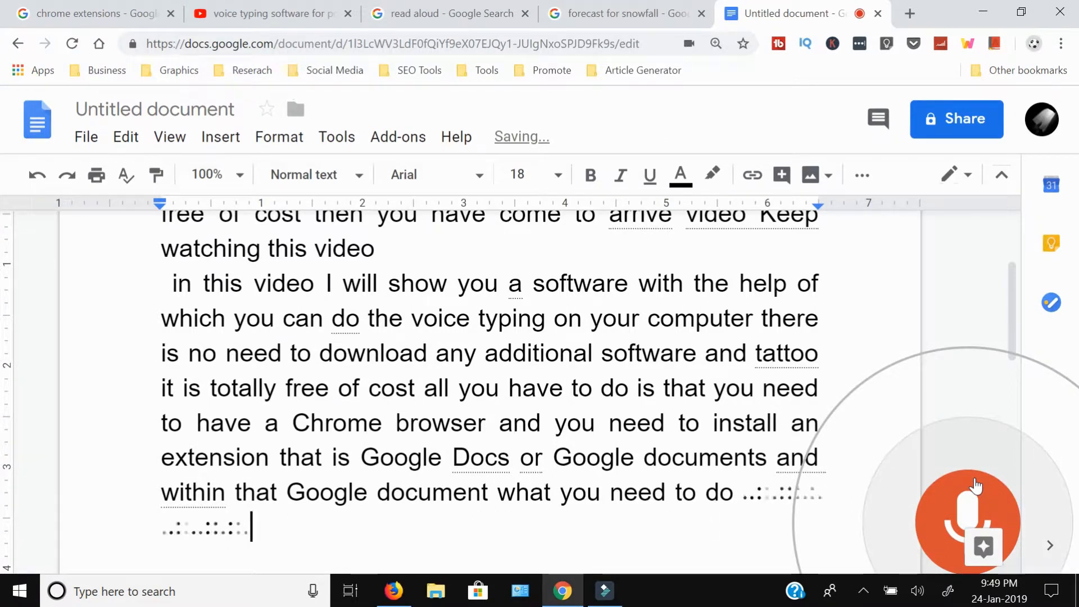
{"action": "type", "text": "is I am going to show you"}
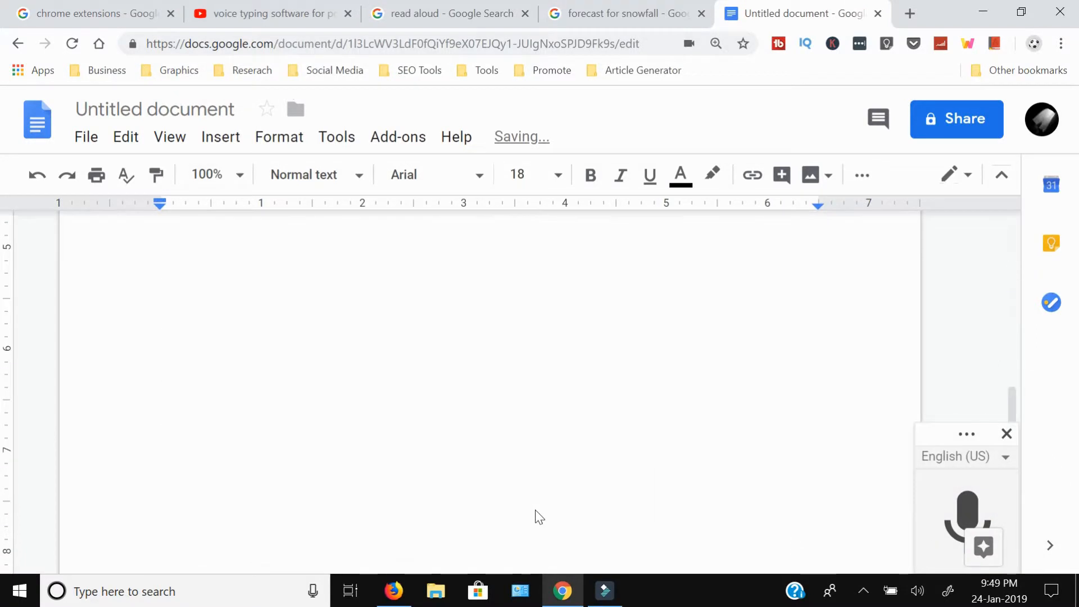
{"action": "mouse_move", "coordinate": [423, 374]}
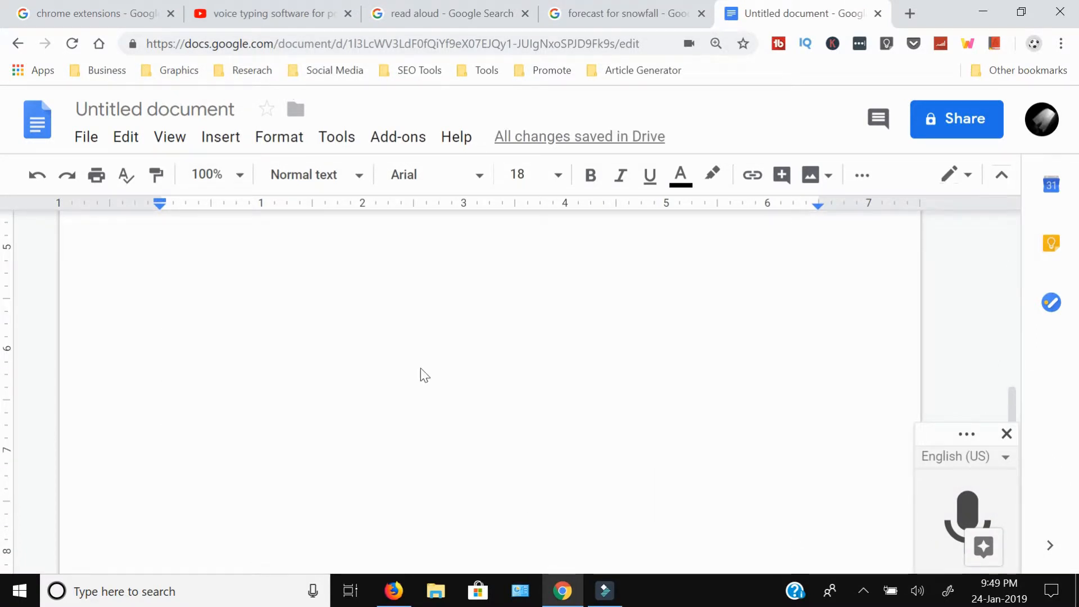
{"action": "mouse_move", "coordinate": [297, 303]}
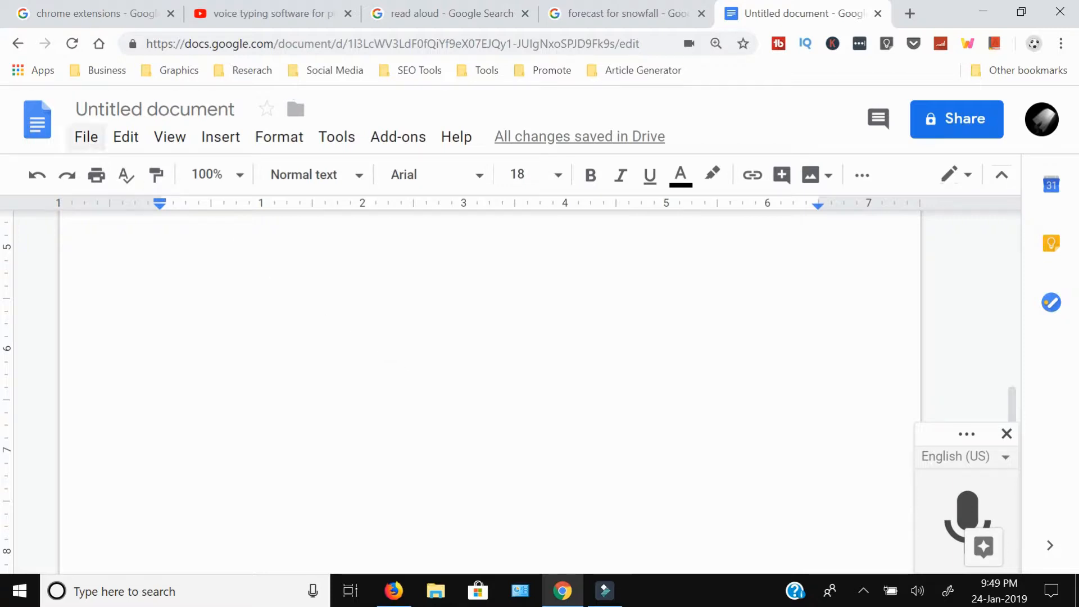
{"action": "mouse_move", "coordinate": [269, 478]}
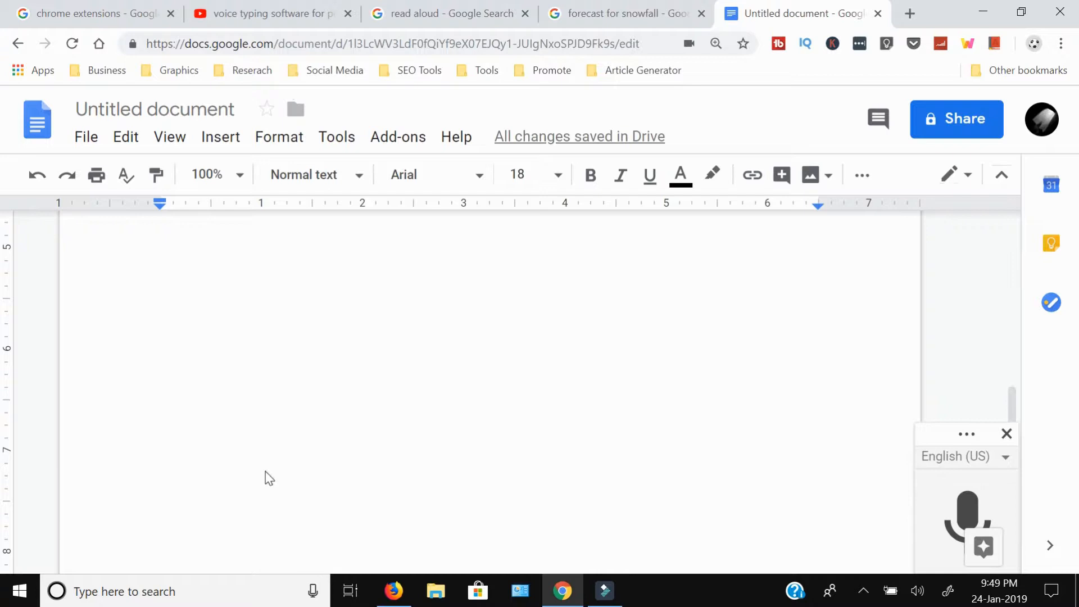
{"action": "mouse_move", "coordinate": [239, 435]}
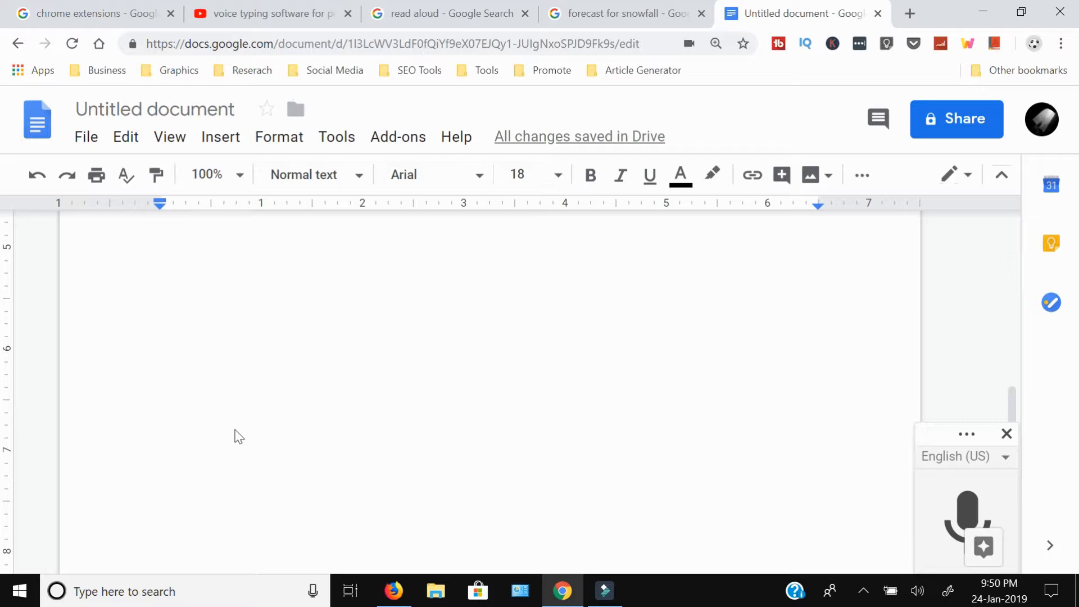
{"action": "mouse_move", "coordinate": [302, 175]}
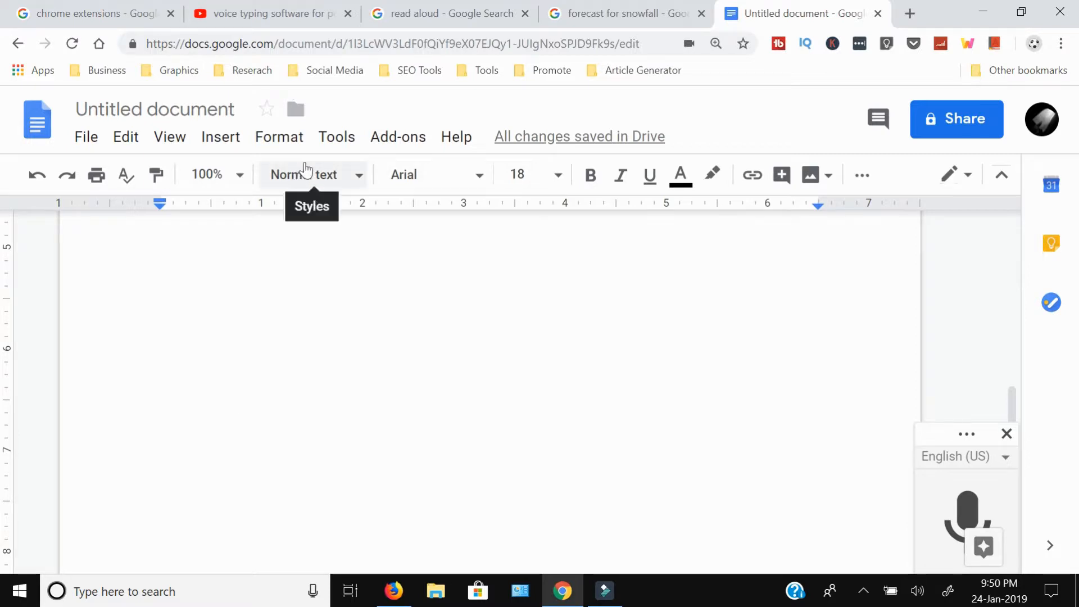
Turn Tools > Voice typing back on to show the microphone panel.
{"action": "left_click", "coordinate": [337, 136]}
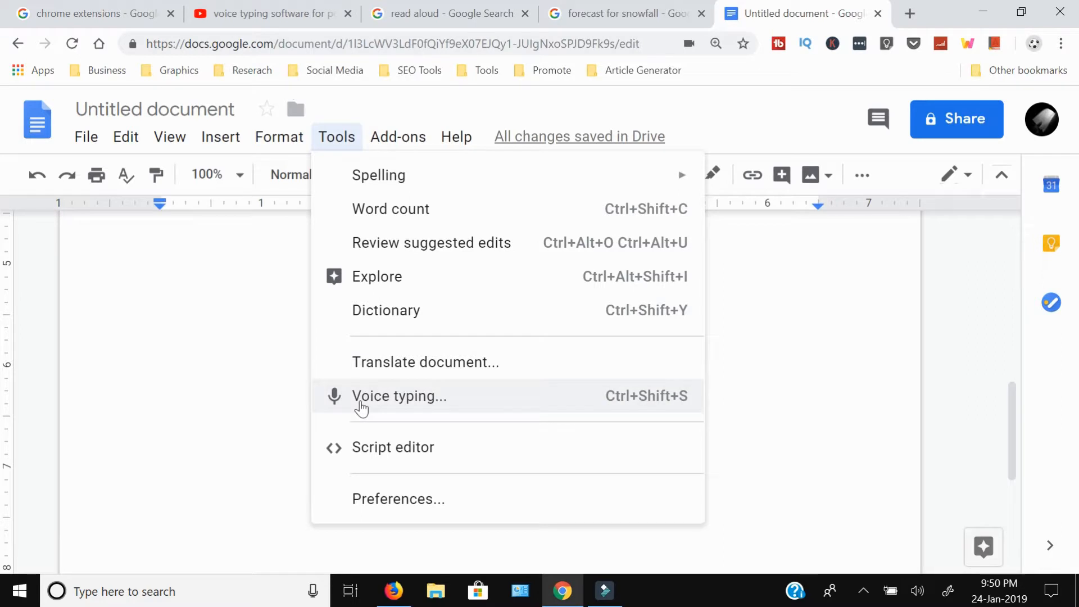
{"action": "left_click", "coordinate": [398, 395]}
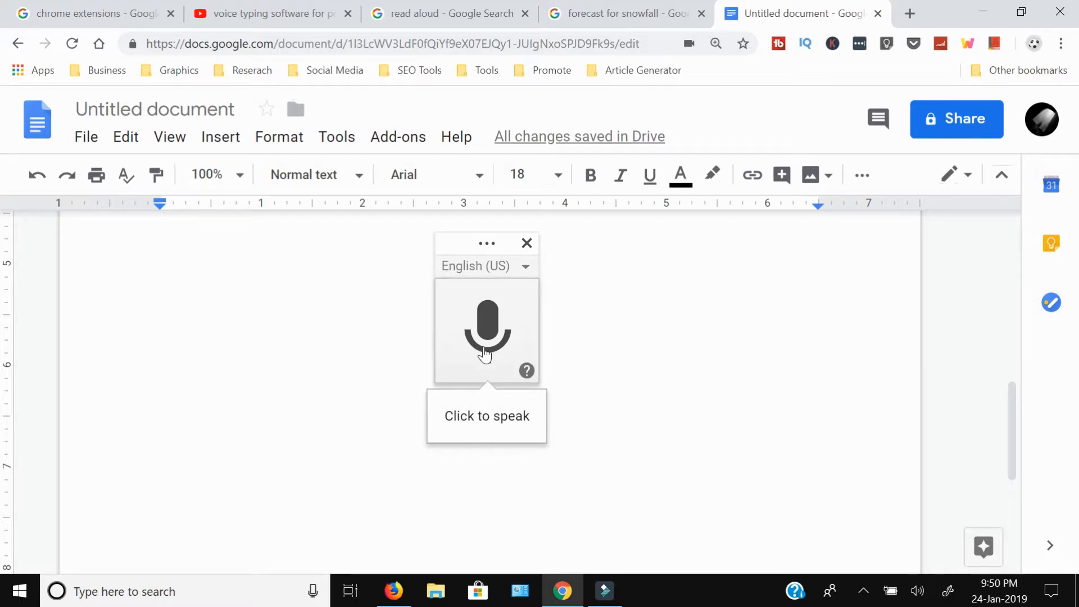
{"action": "mouse_move", "coordinate": [462, 381]}
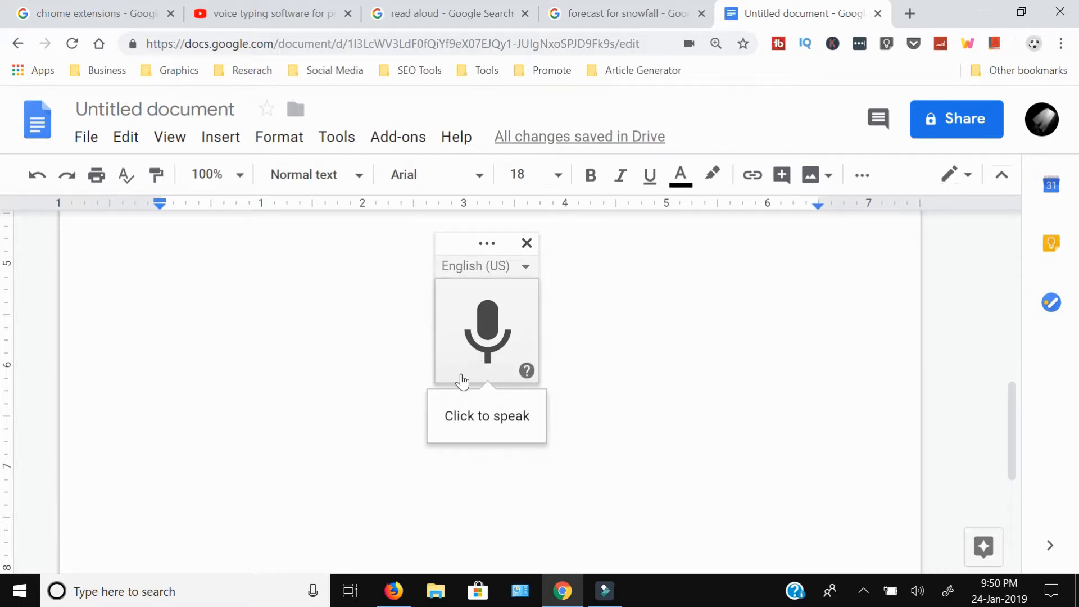
{"action": "mouse_move", "coordinate": [457, 376]}
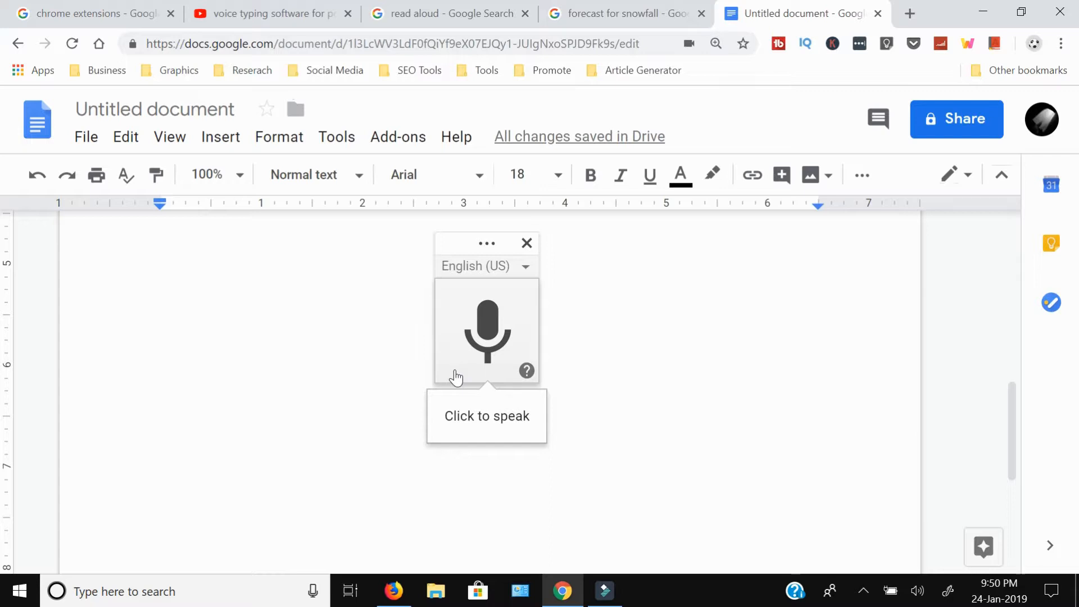
{"action": "mouse_move", "coordinate": [484, 272]}
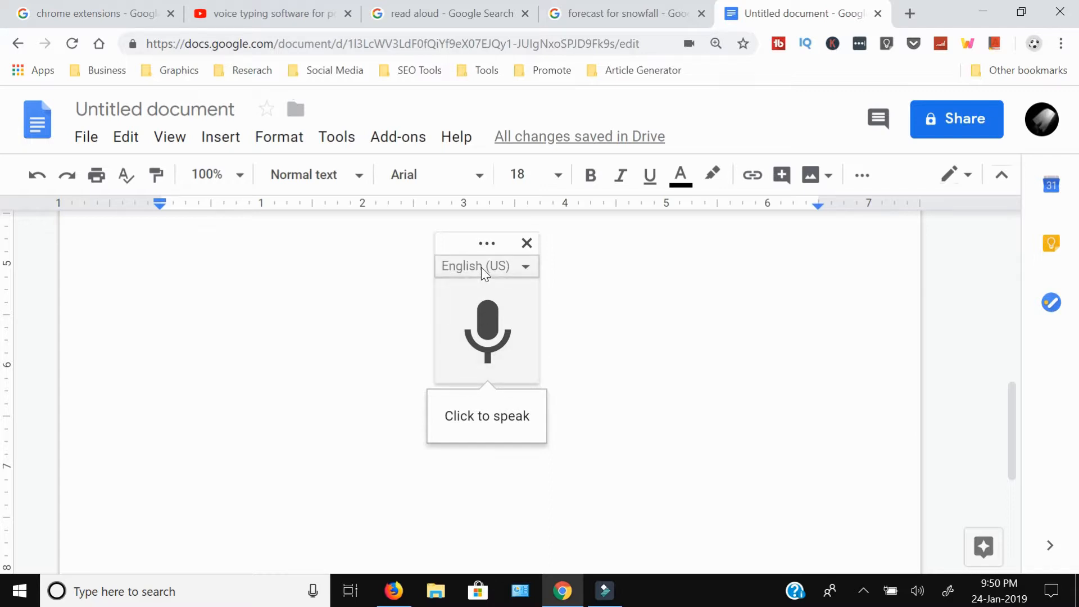
{"action": "mouse_move", "coordinate": [474, 278]}
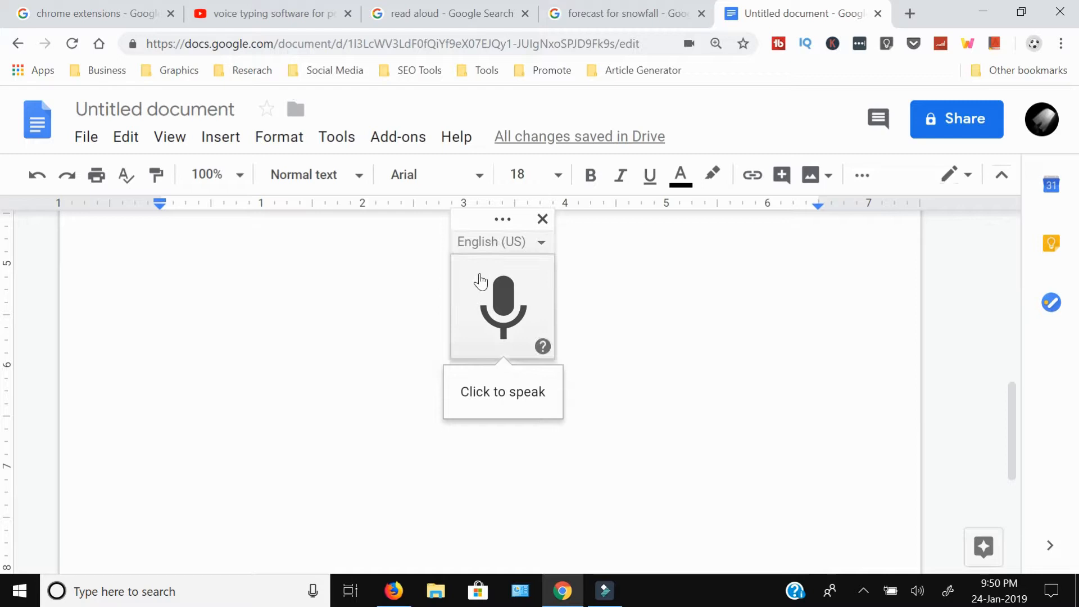
{"action": "mouse_move", "coordinate": [475, 279]}
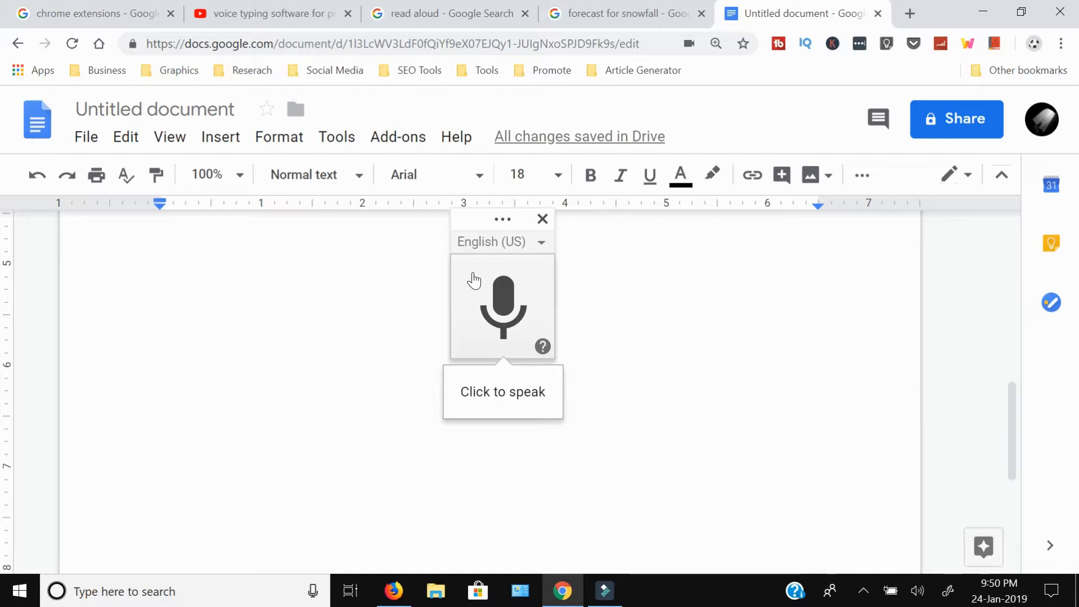
{"action": "mouse_move", "coordinate": [482, 267]}
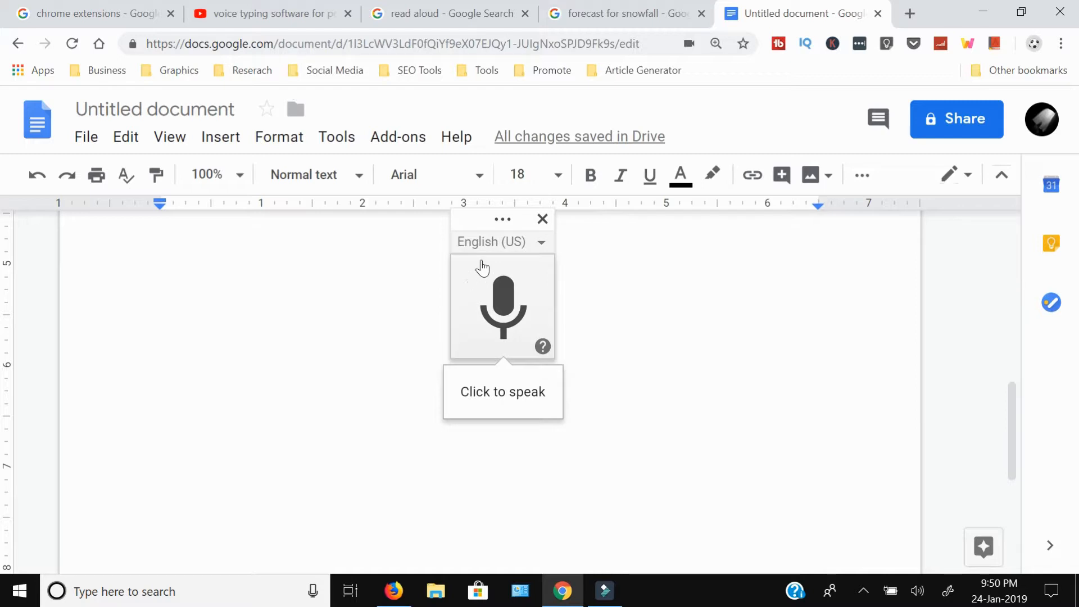
{"action": "left_click", "coordinate": [501, 242]}
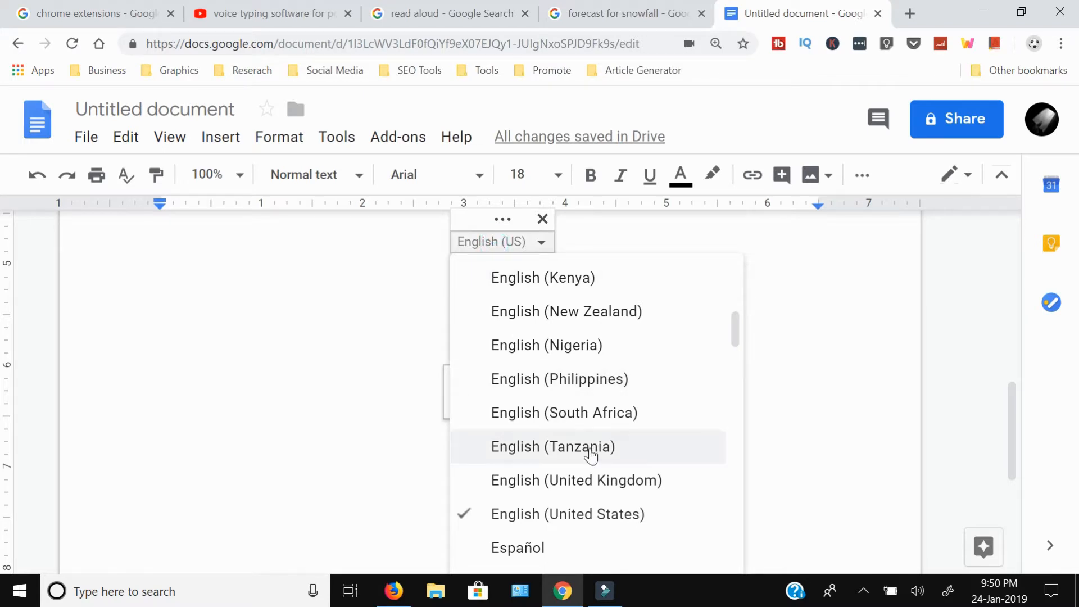
{"action": "scroll", "scroll_direction": "down", "scroll_amount": 3}
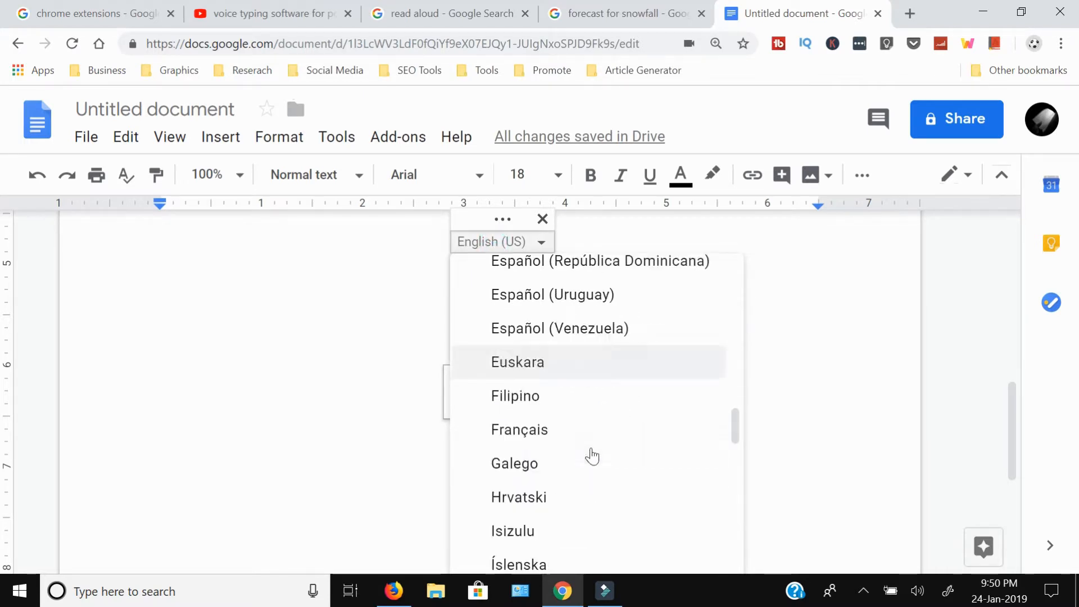
{"action": "scroll", "scroll_direction": "down", "scroll_amount": 3}
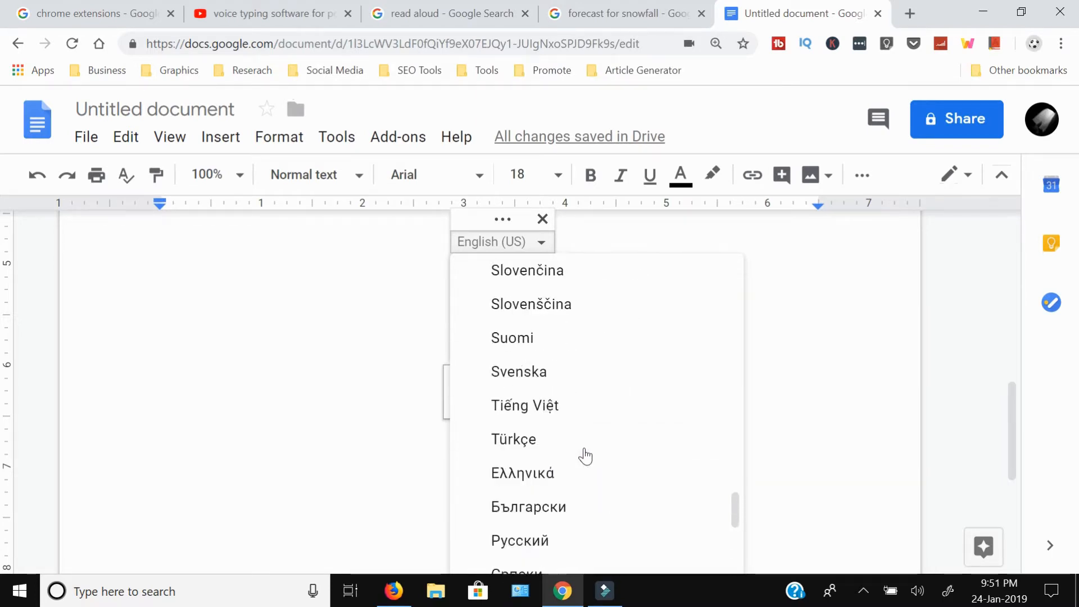
{"action": "scroll", "scroll_direction": "up", "scroll_amount": 3}
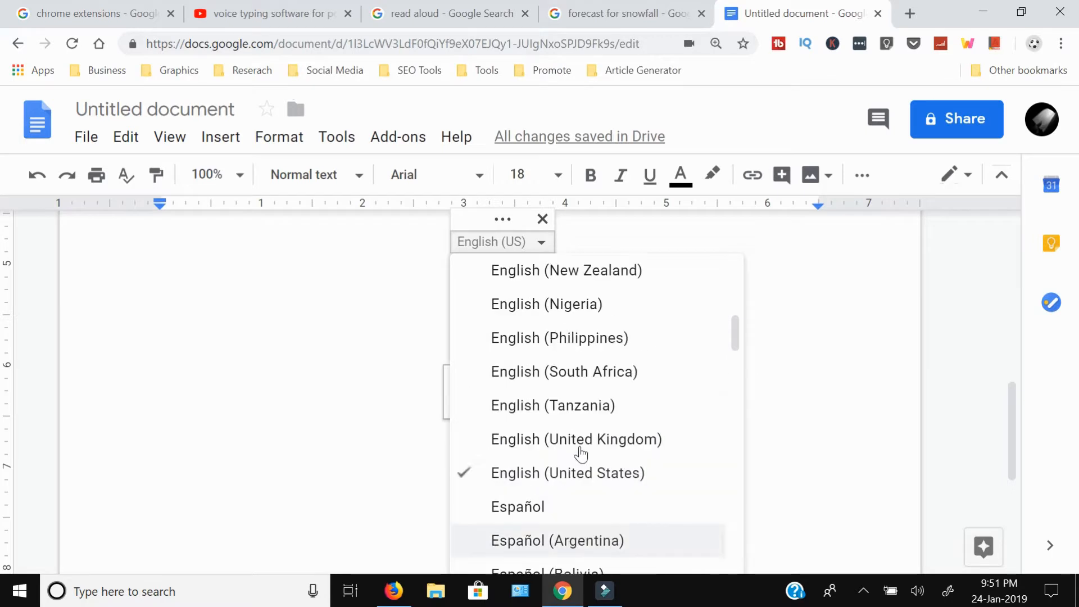
{"action": "scroll", "scroll_direction": "up", "scroll_amount": 3}
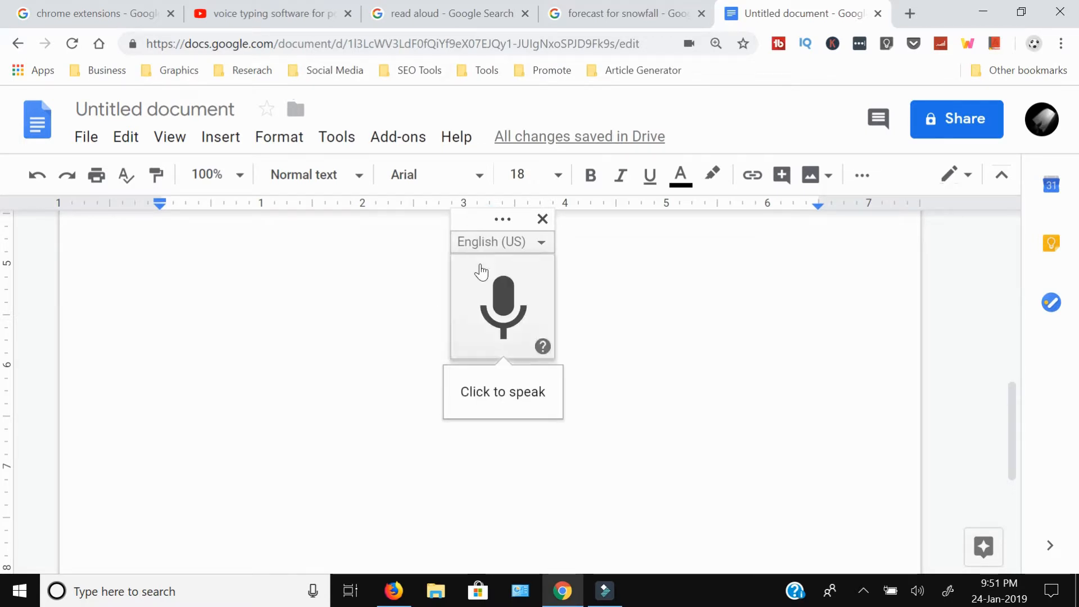
{"action": "mouse_move", "coordinate": [485, 265]}
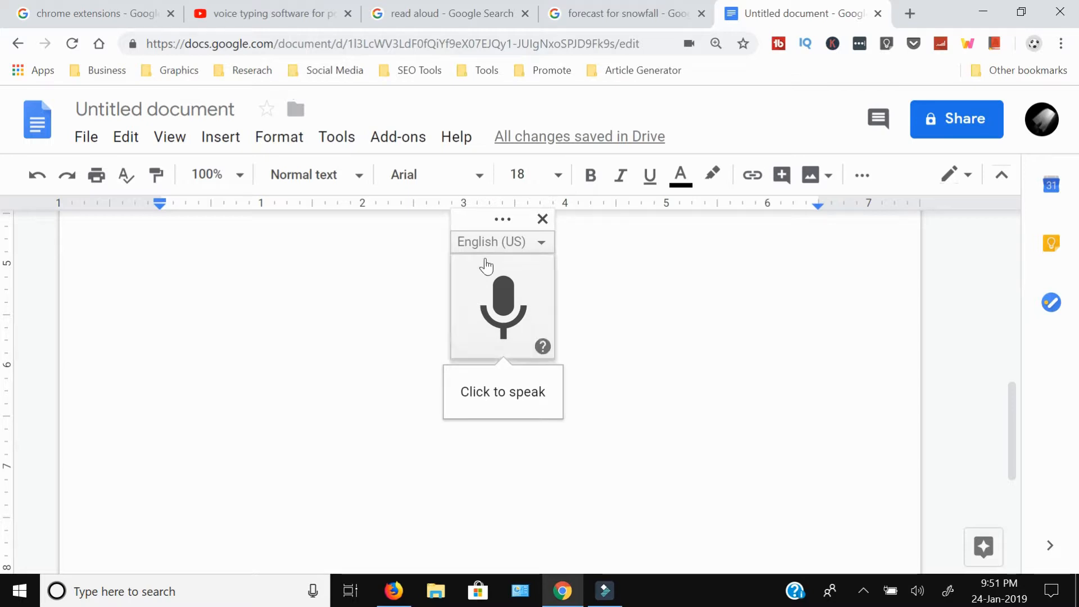
{"action": "mouse_move", "coordinate": [474, 329]}
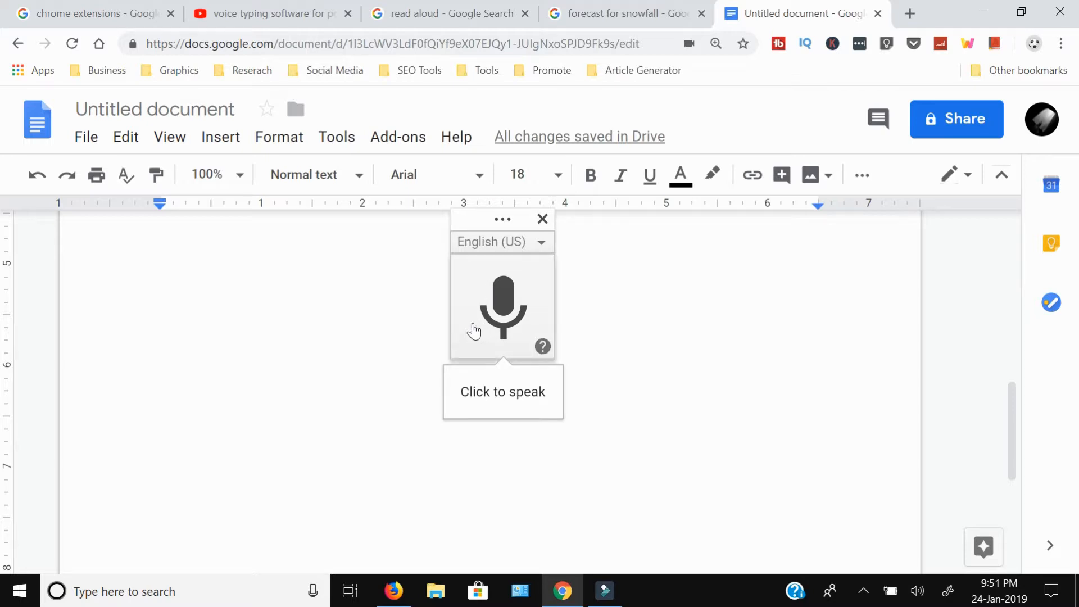
{"action": "mouse_move", "coordinate": [481, 278]}
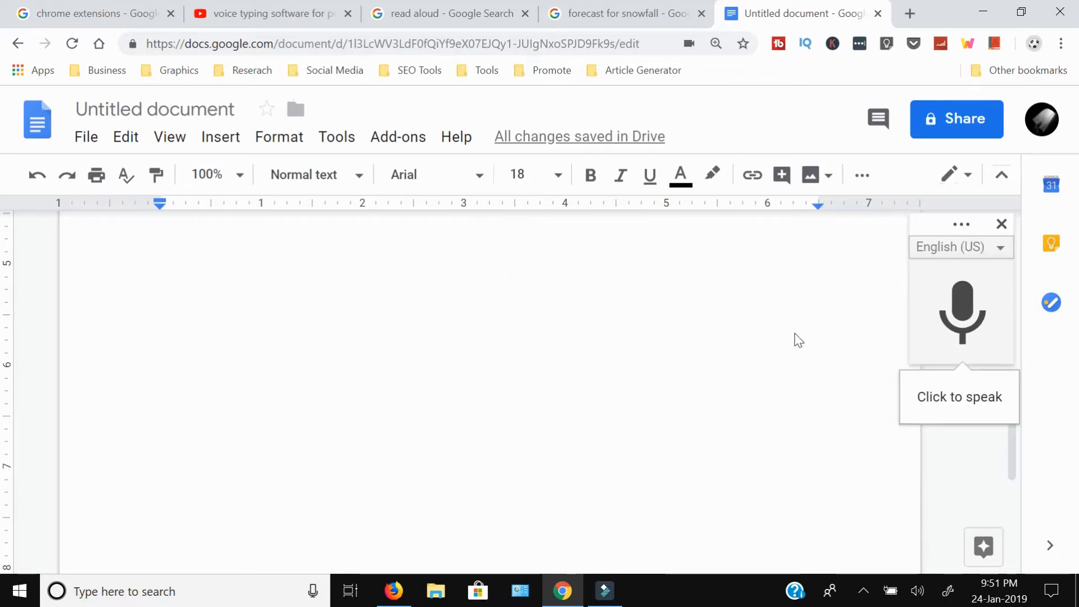
{"action": "mouse_move", "coordinate": [961, 323]}
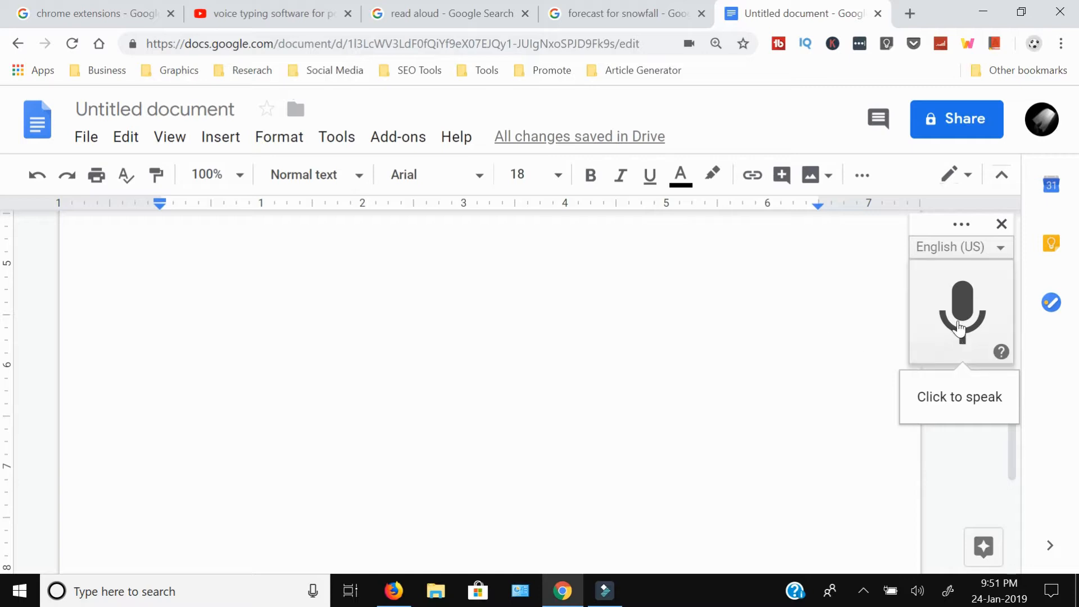
Activate the microphone in the voice typing panel at the page's right edge.
{"action": "left_click", "coordinate": [960, 310]}
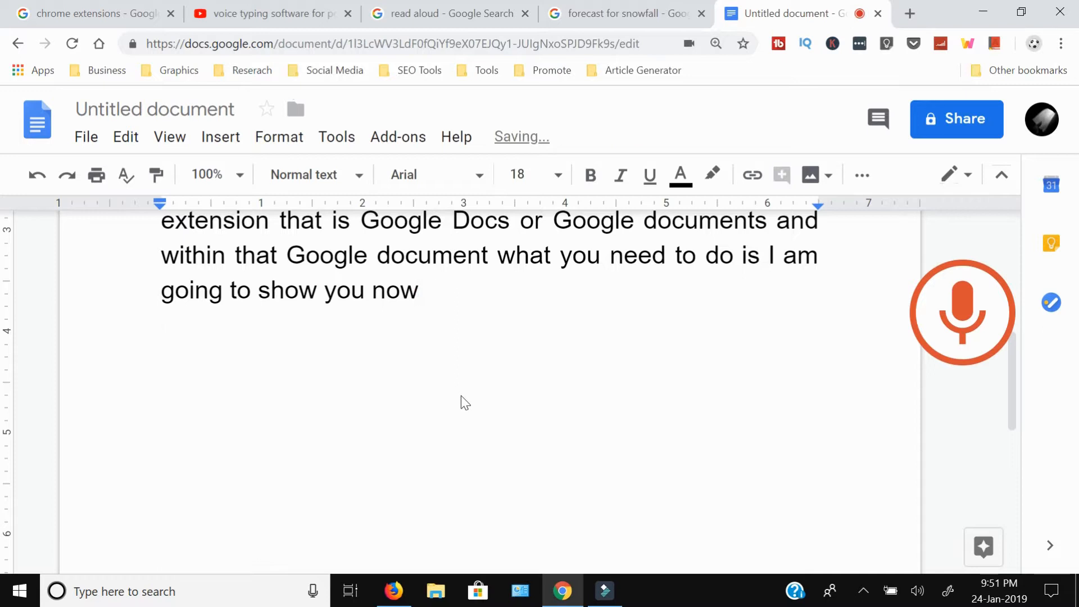
Dictate that whatever you say, the computer types those words in the software.
{"action": "left_click", "coordinate": [962, 311]}
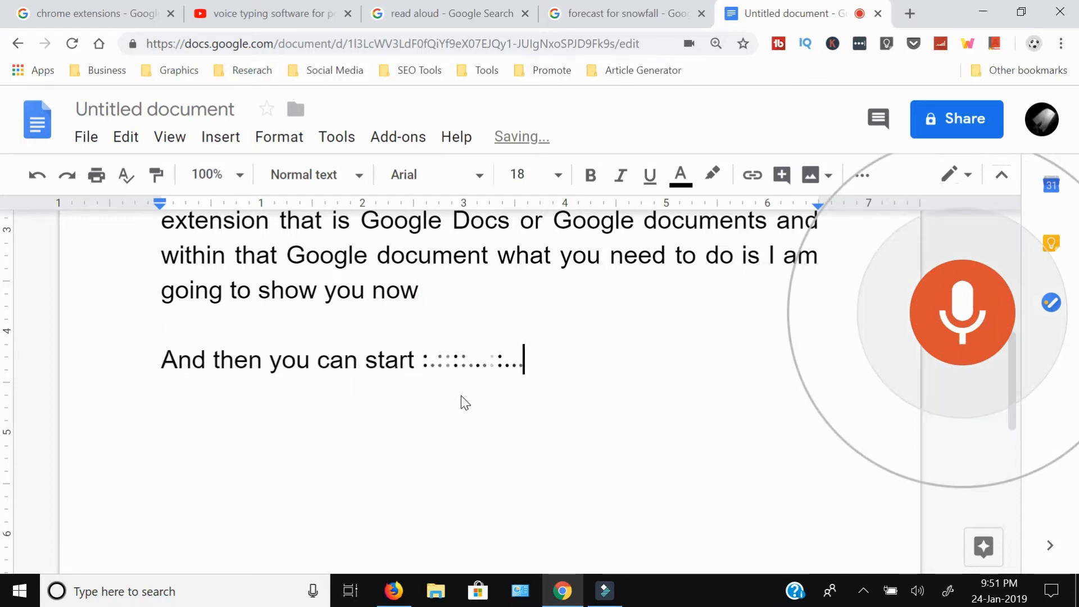
{"action": "type", "text": "speaking and from this point on"}
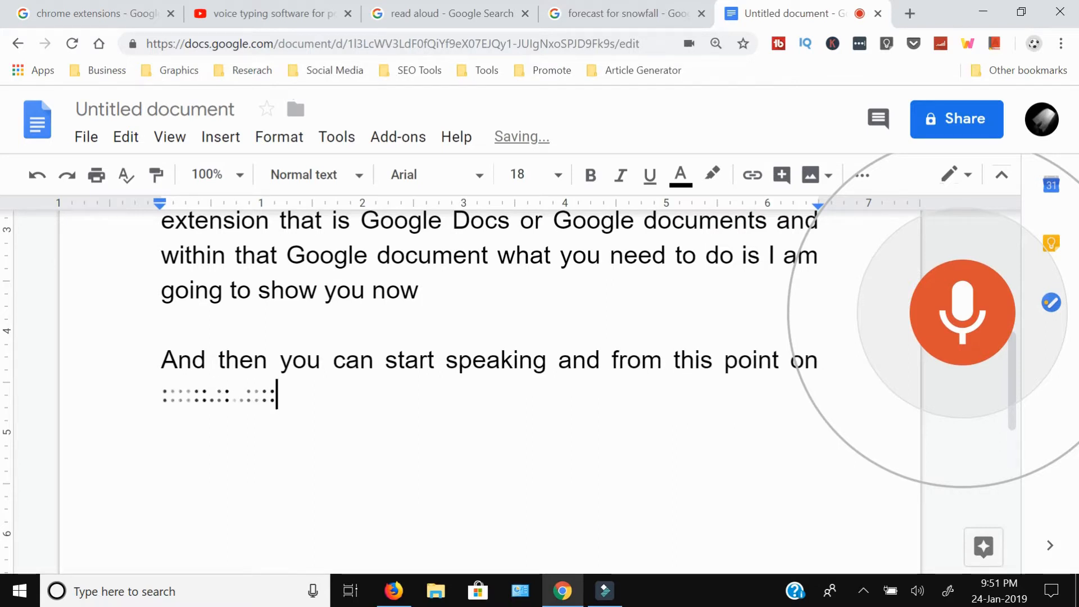
{"action": "type", "text": "word whatever you will"}
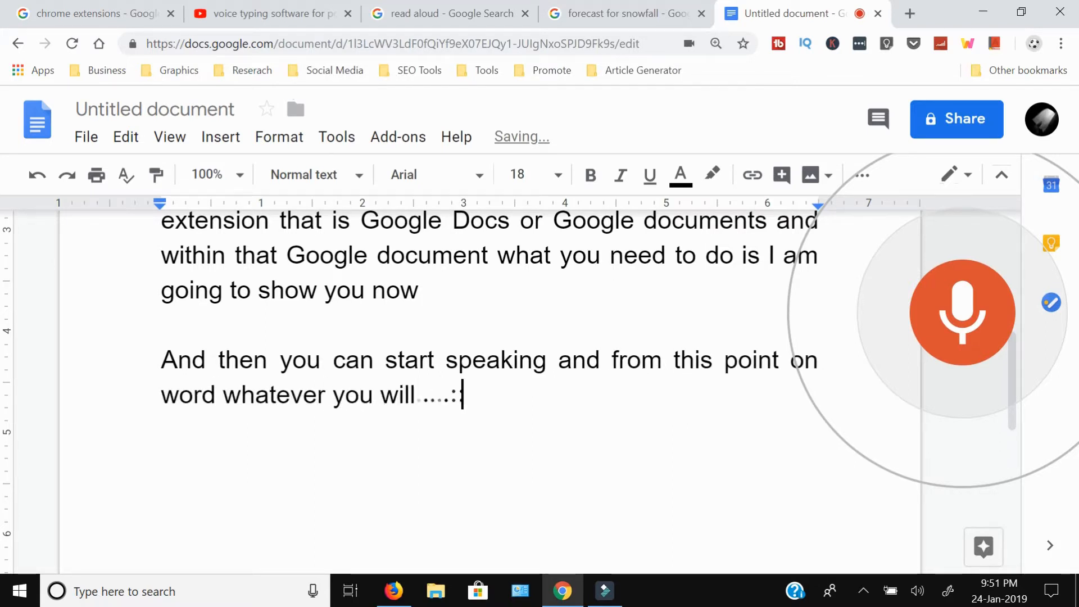
{"action": "type", "text": "say your computer is going"}
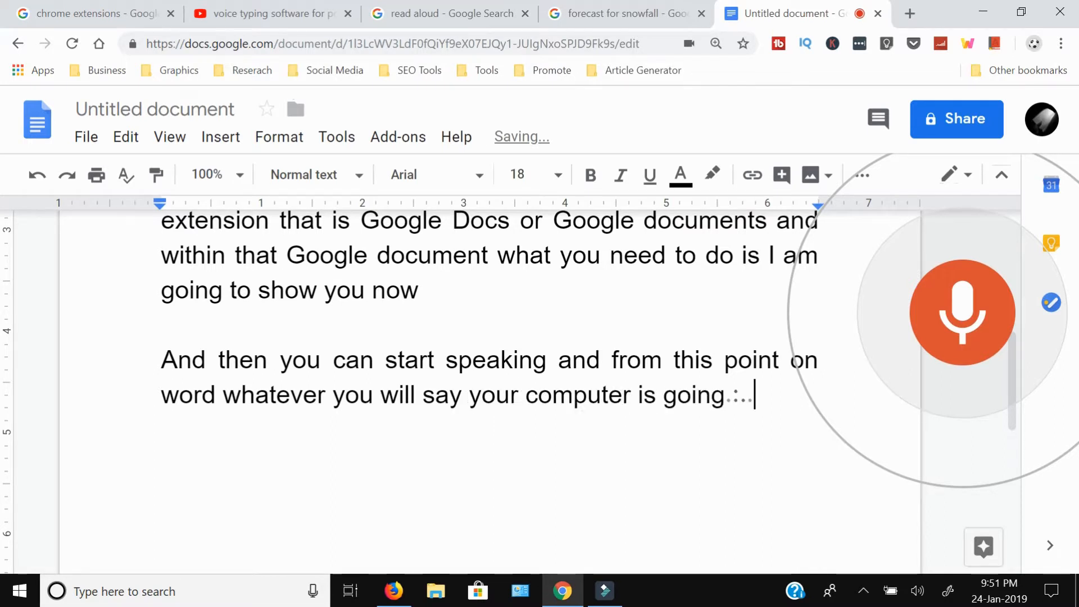
{"action": "type", "text": "to type those"}
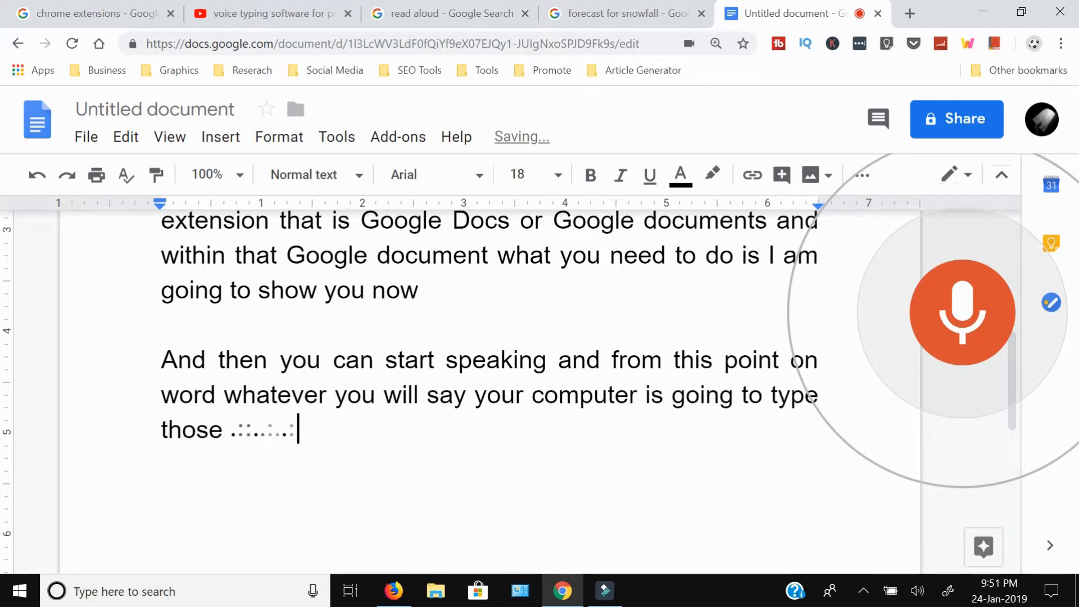
{"action": "type", "text": "words in"}
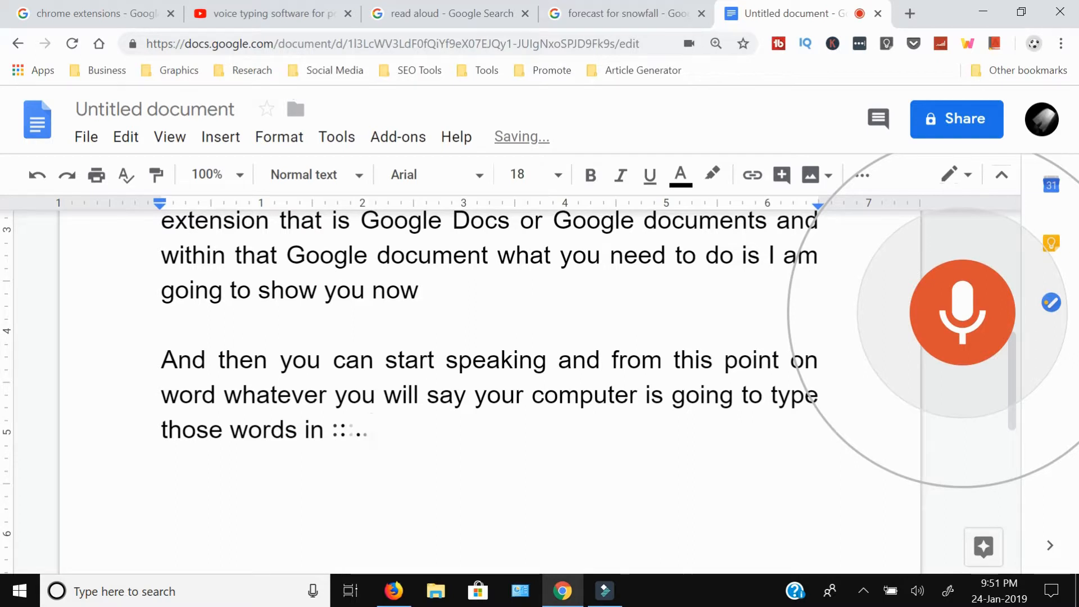
{"action": "type", "text": "this software few problems with I have"}
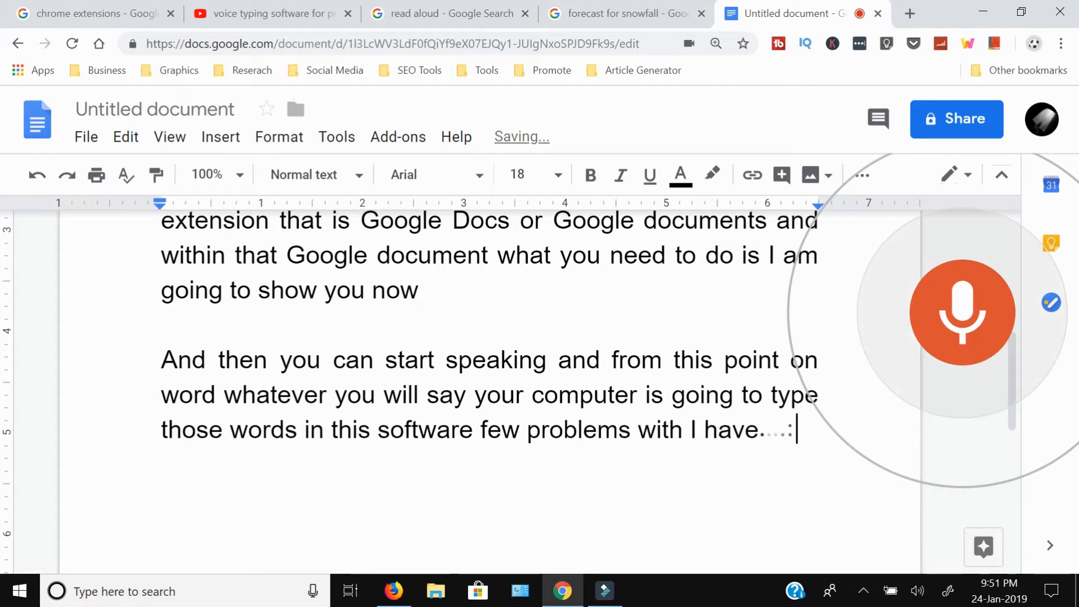
Dictate the remarks about the software's punctuation problems, such as commas.
{"action": "type", "text": "found with the software I am not"}
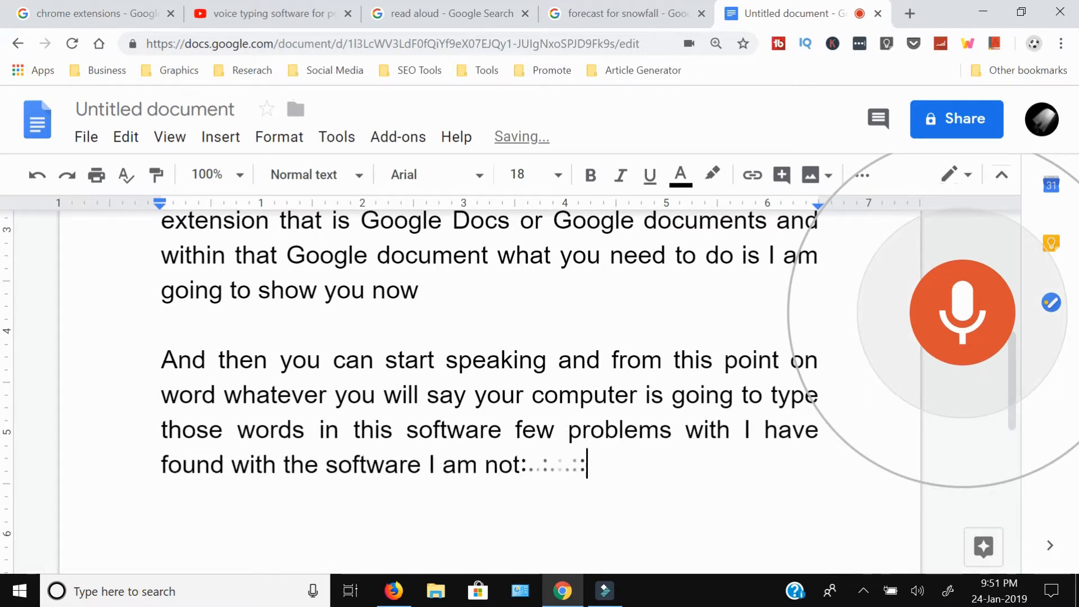
{"action": "type", "text": "sure that whether I am not aware of that this app is not capable of doing"}
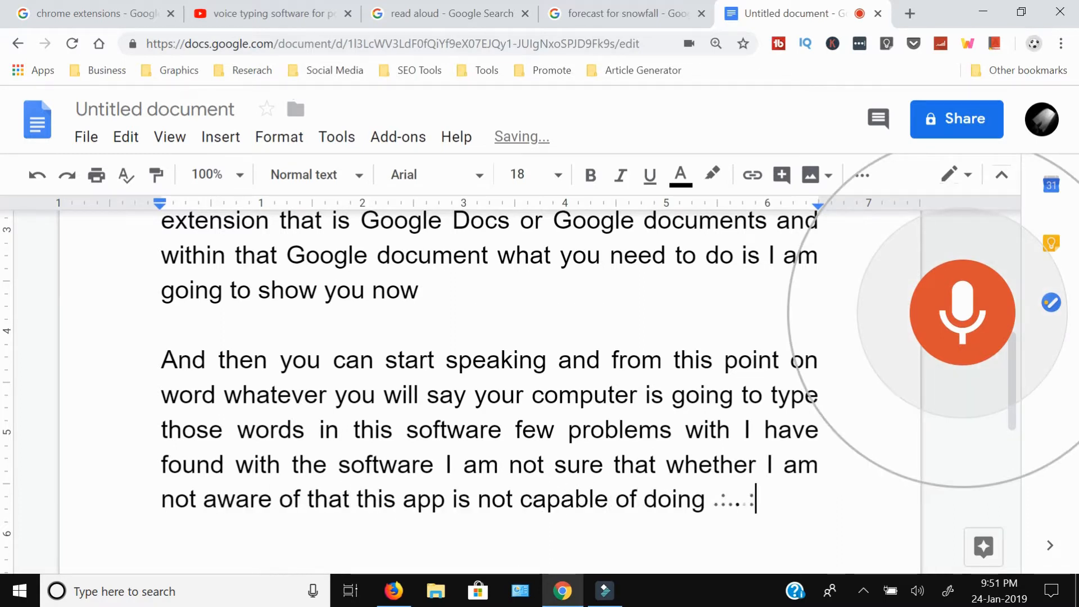
{"action": "type", "text": "that is that of"}
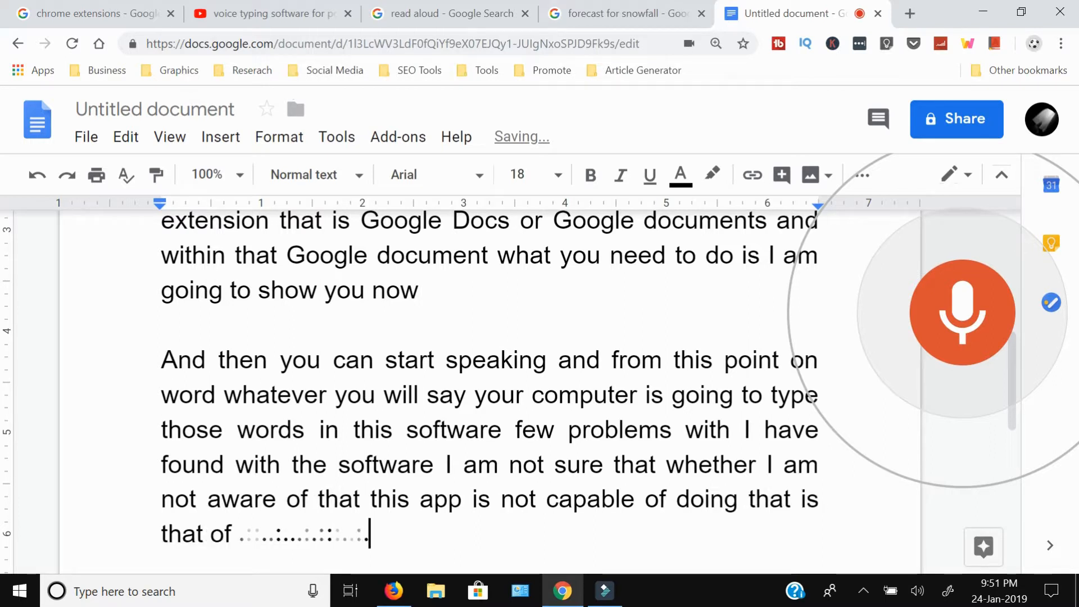
{"action": "type", "text": "punctuation for example if I tell him"}
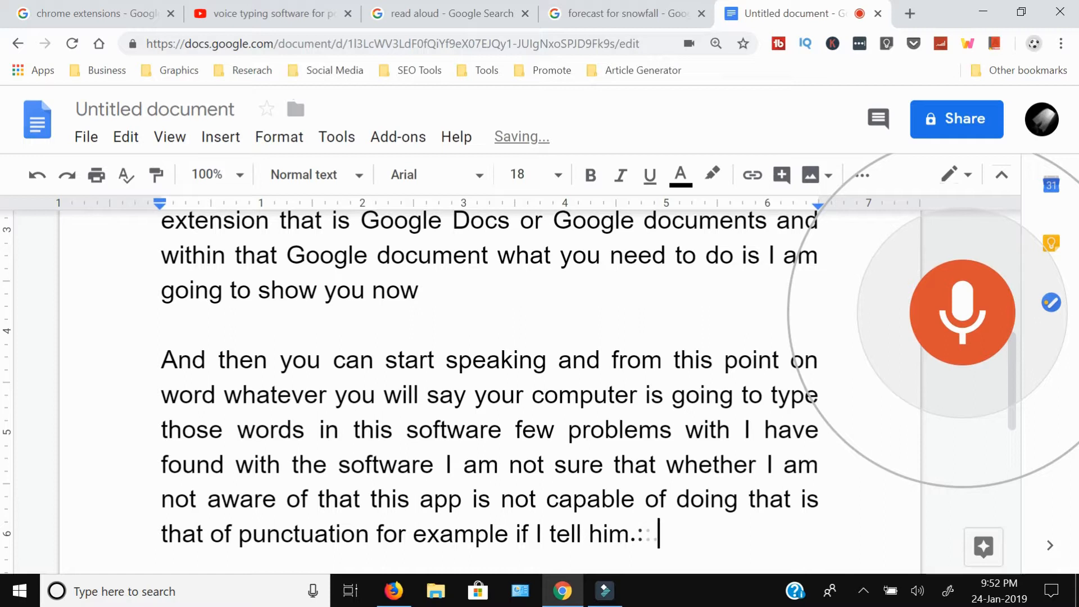
{"action": "type", "text": "to make a,"}
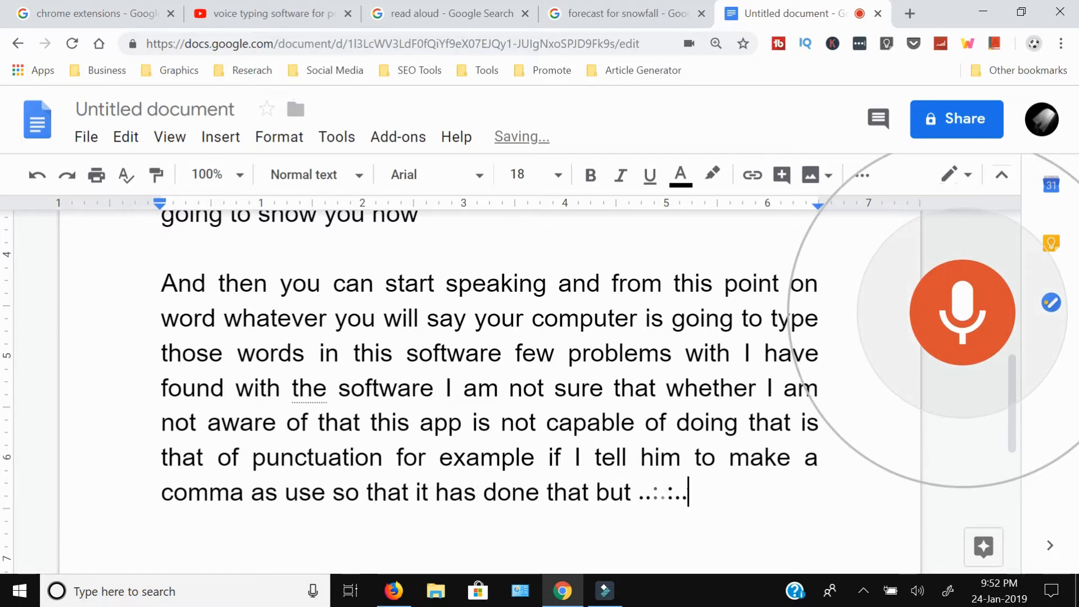
Dictate how spoken 'comma' and 'full stop' get converted into words.
{"action": "type", "text": "later on it is converted"}
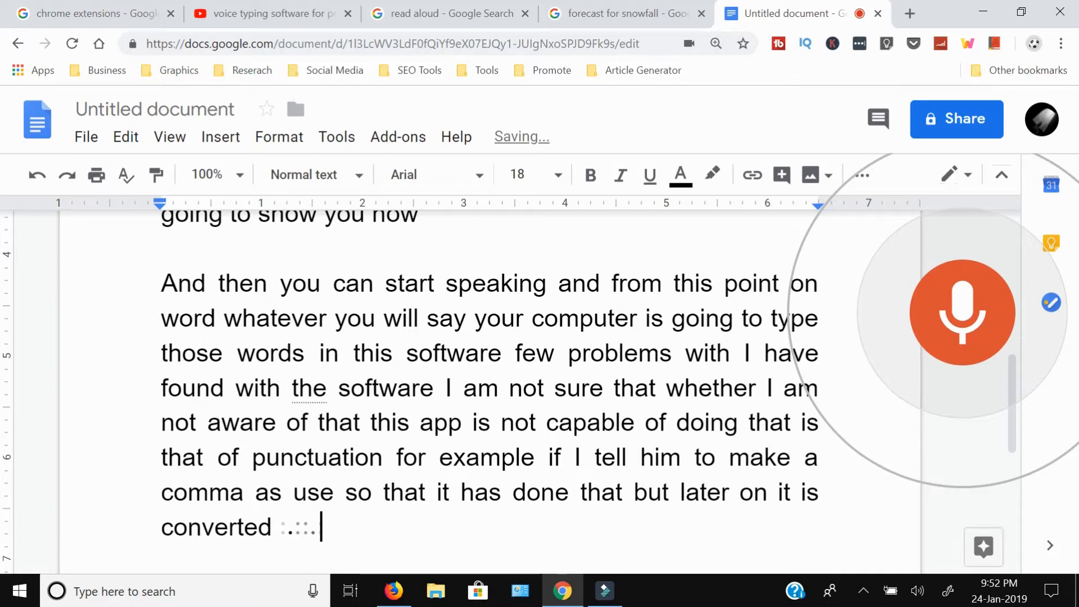
{"action": "type", "text": "into a word, c o m"}
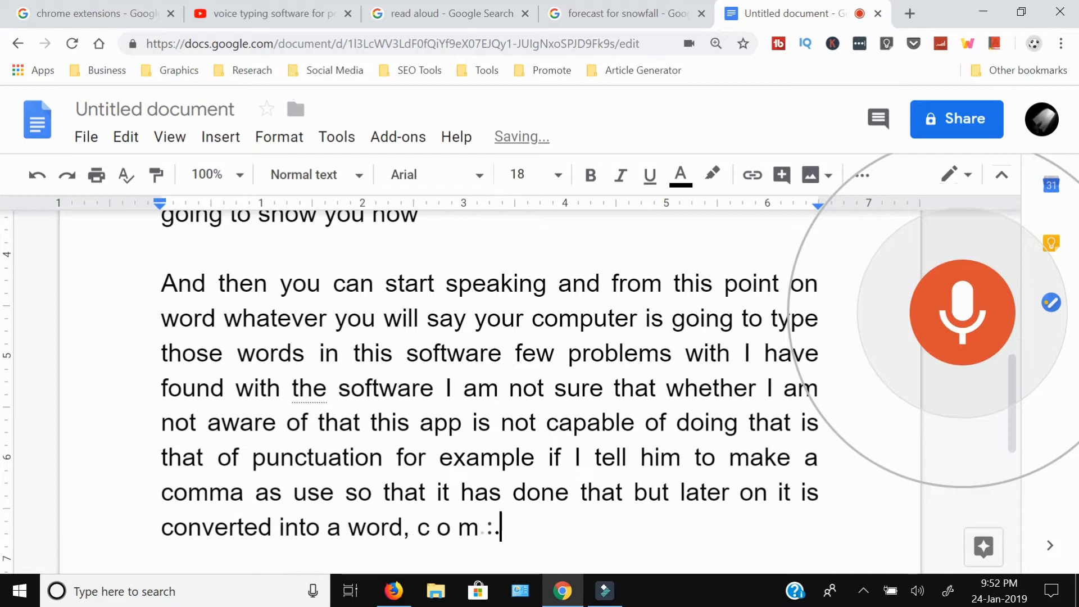
{"action": "type", "text": "so tell me,"}
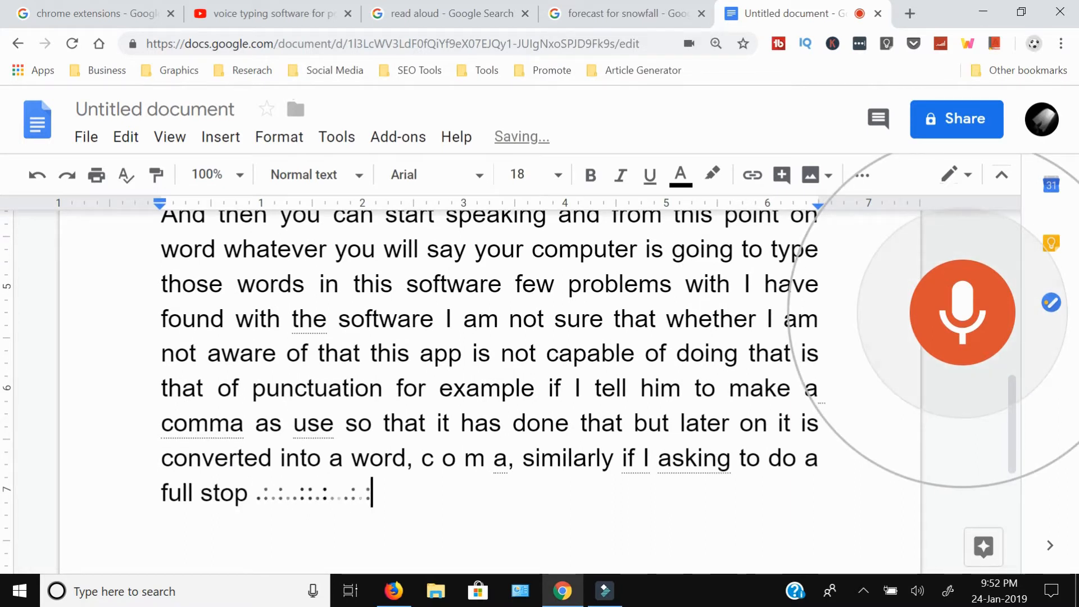
{"action": "type", "text": "so instead of being a period it make it right"}
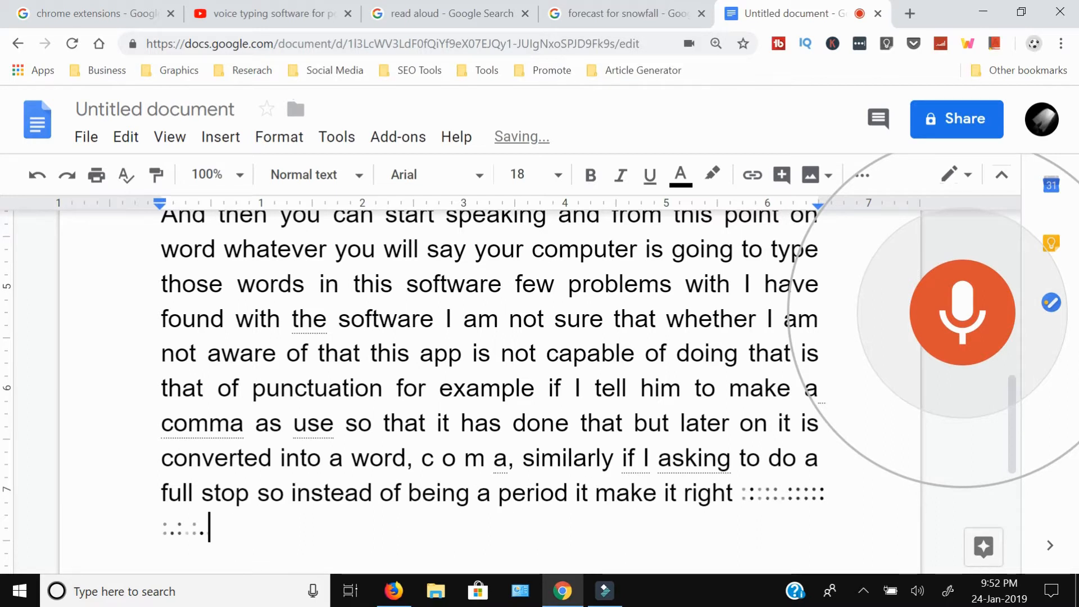
{"action": "type", "text": "say full stop"}
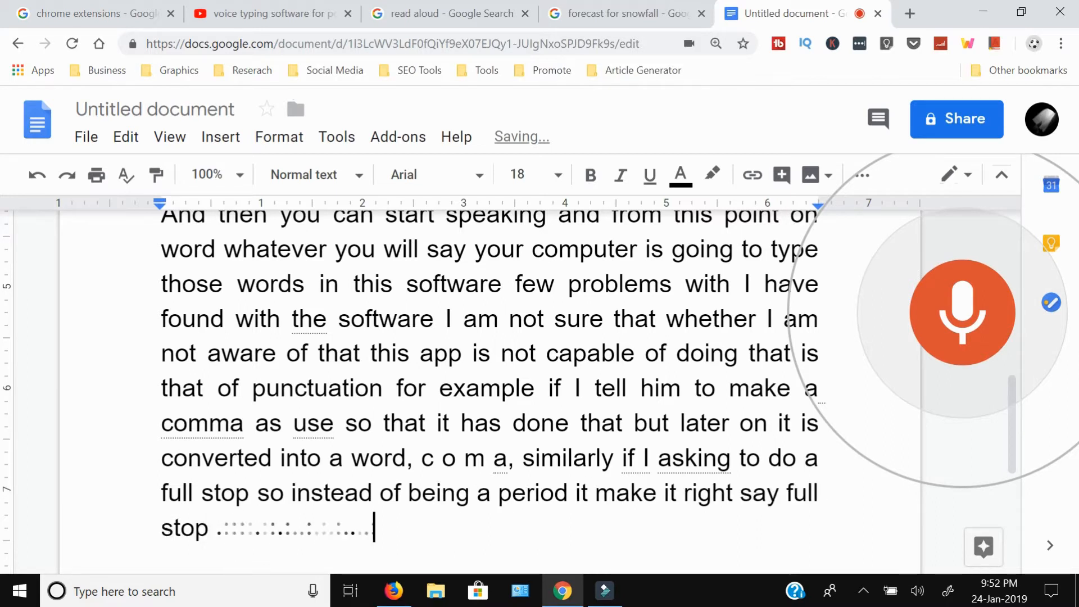
Dictate praise for its accuracy and that it's best for typing long documents.
{"action": "type", "text": "show the path from the punctuations:"}
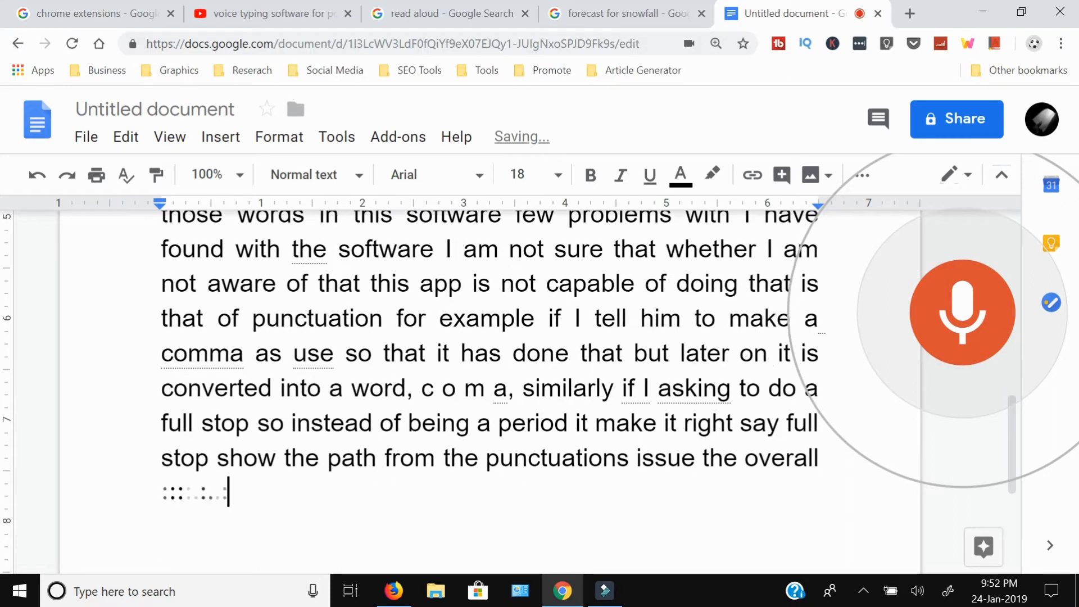
{"action": "type", "text": "accuracy of this software."}
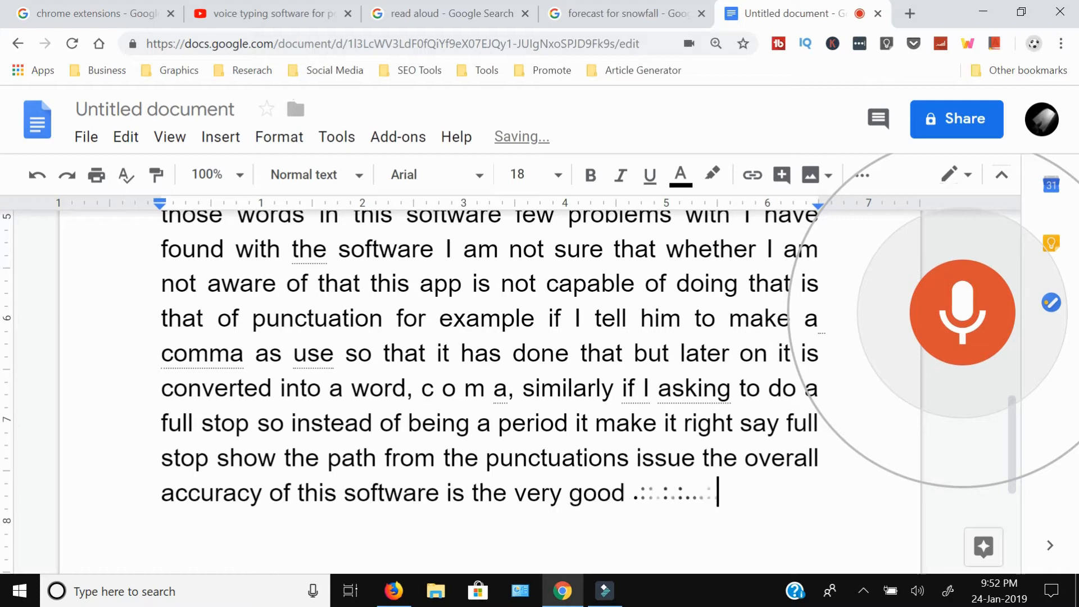
{"action": "type", "text": "and if you are doing."}
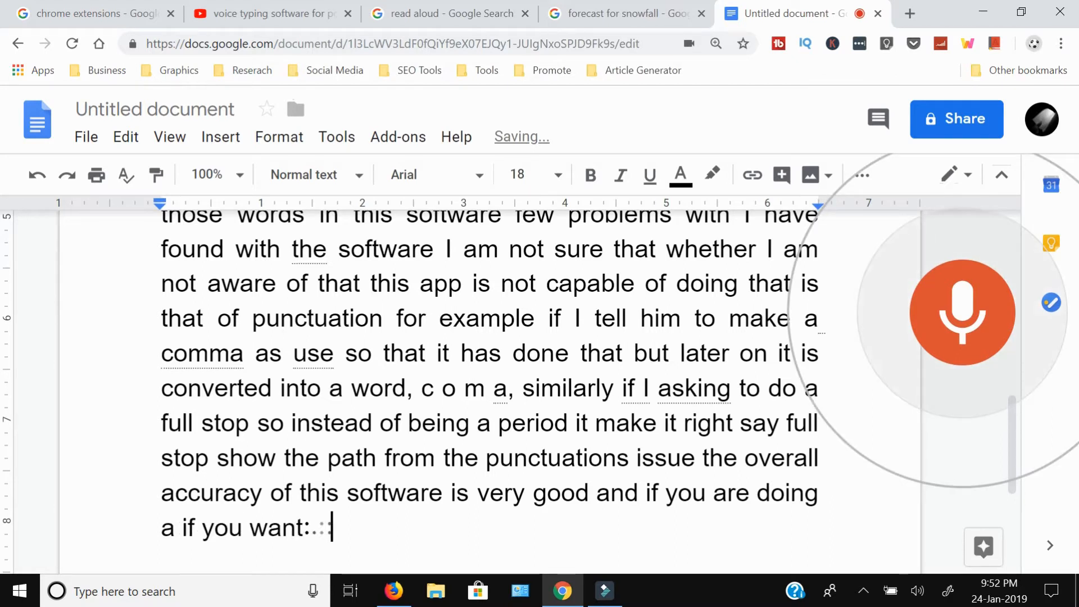
{"action": "type", "text": "to type along"}
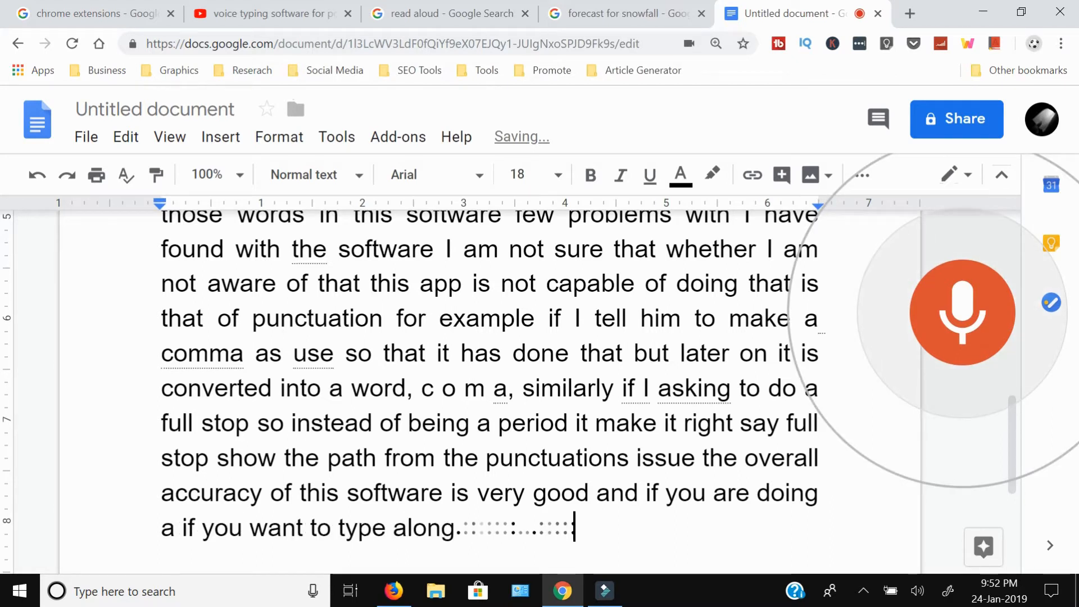
{"action": "type", "text": "document this is the best way"}
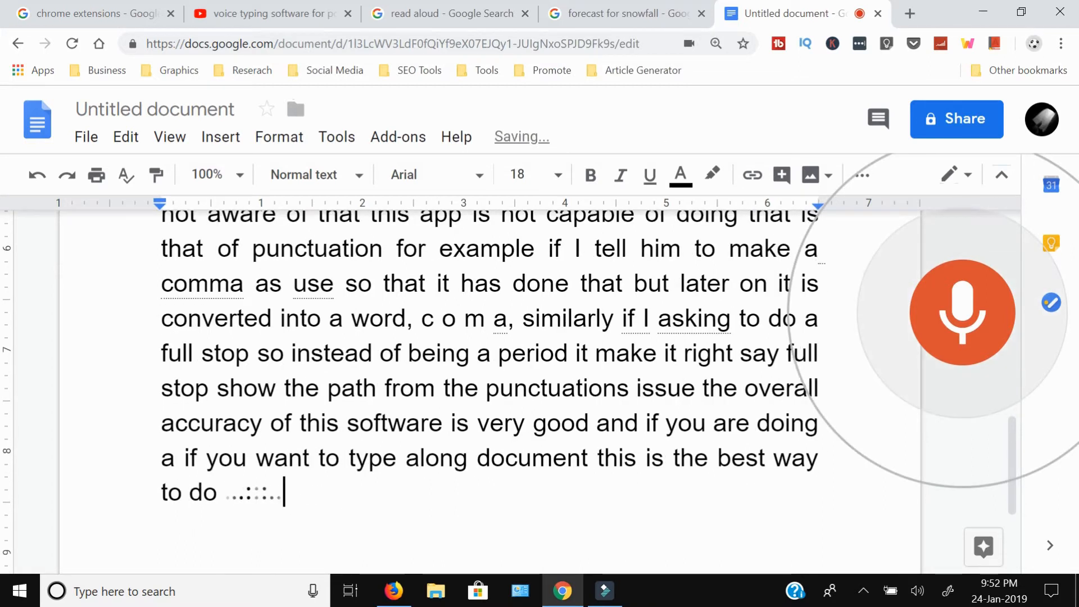
Dictate that Android mobiles can use this via the Google Docs app and Google keyboard.
{"action": "type", "text": "it last thing about"}
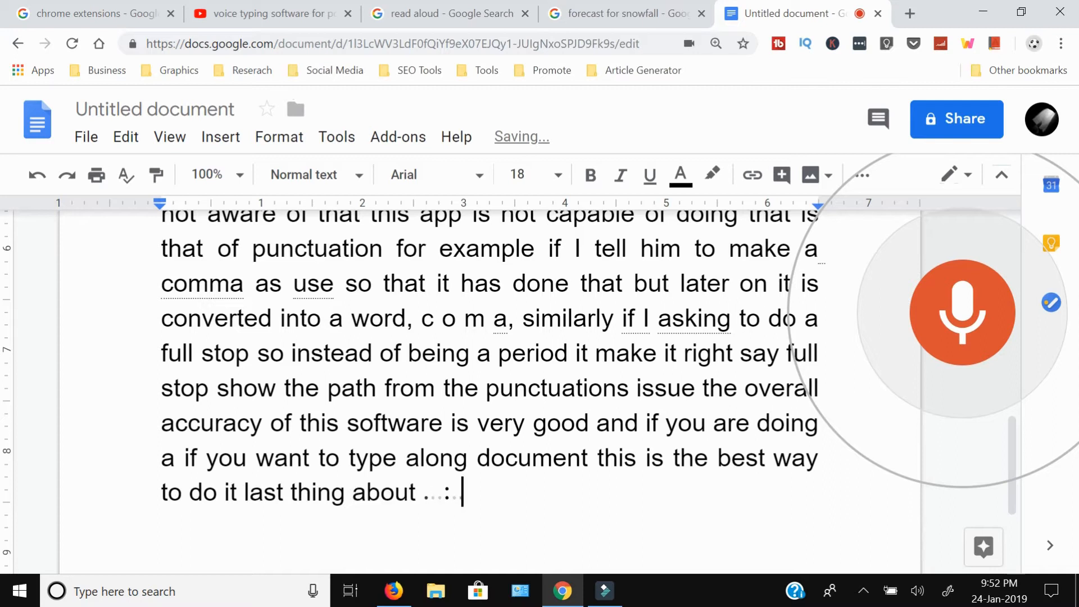
{"action": "type", "text": "this"}
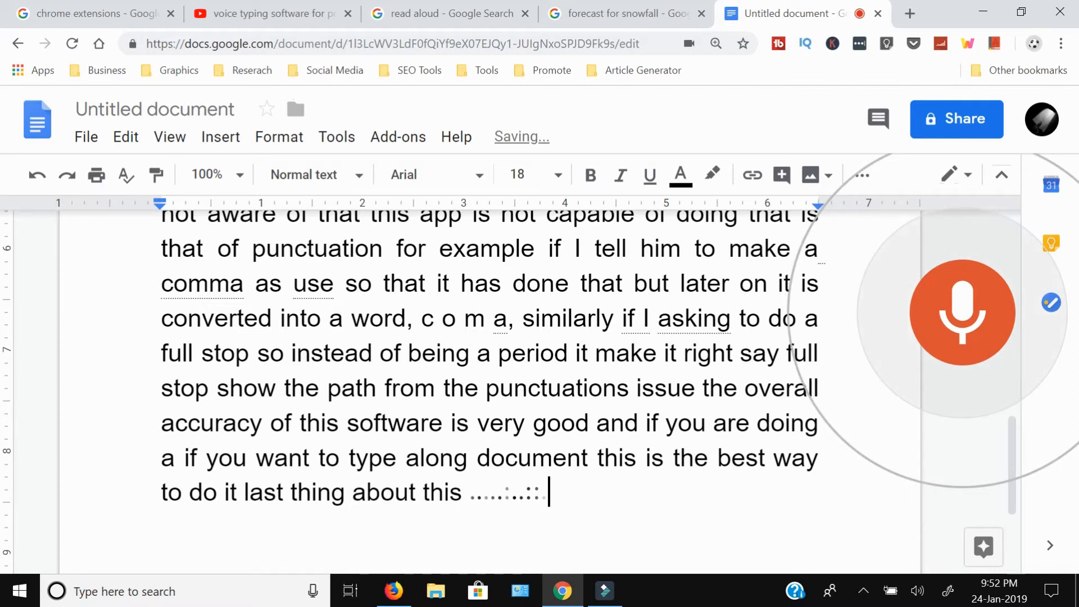
{"action": "type", "text": "feature that you can utilise"}
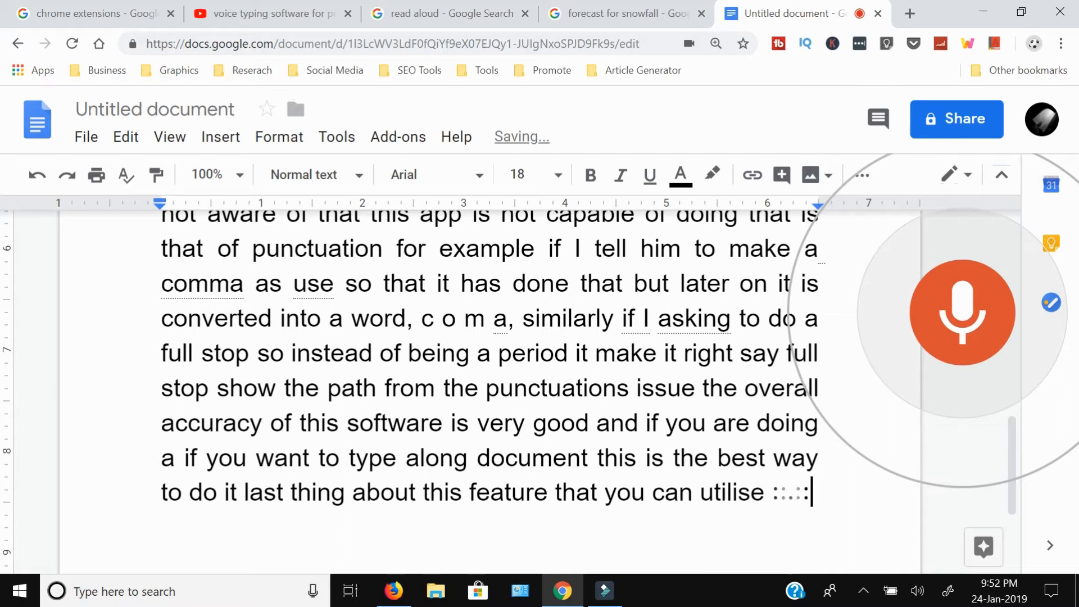
{"action": "type", "text": "this feature on your Android"}
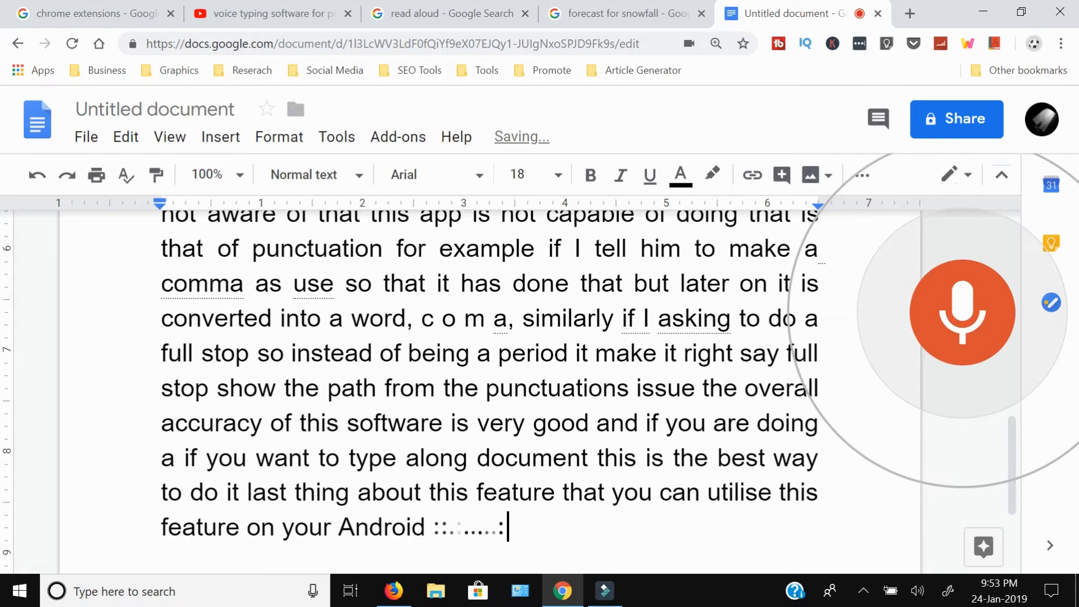
{"action": "type", "text": "mobile also you can I downloa"}
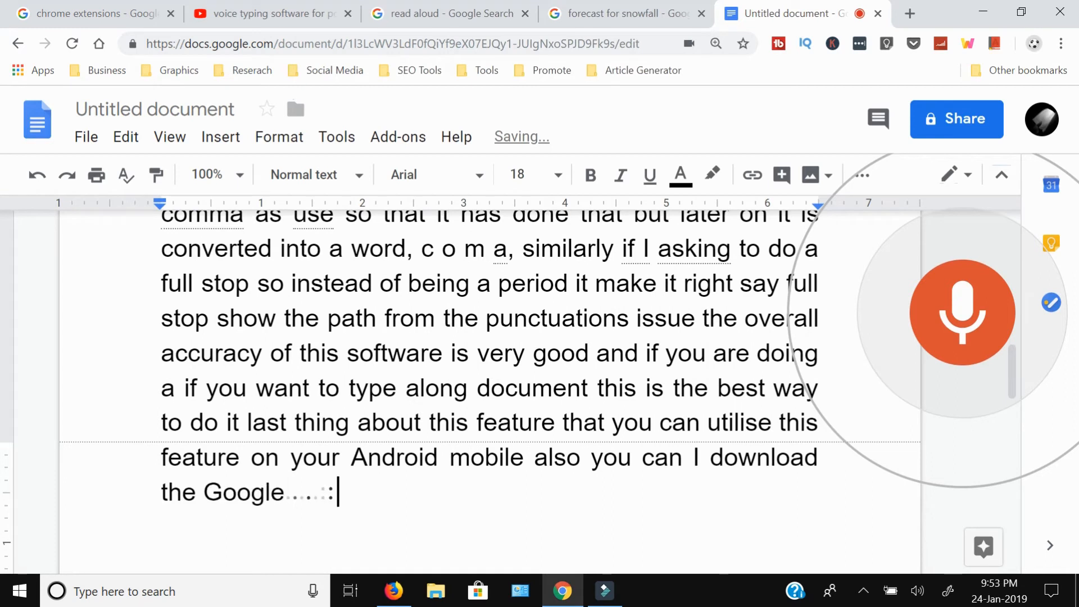
{"action": "type", "text": "docs app on"}
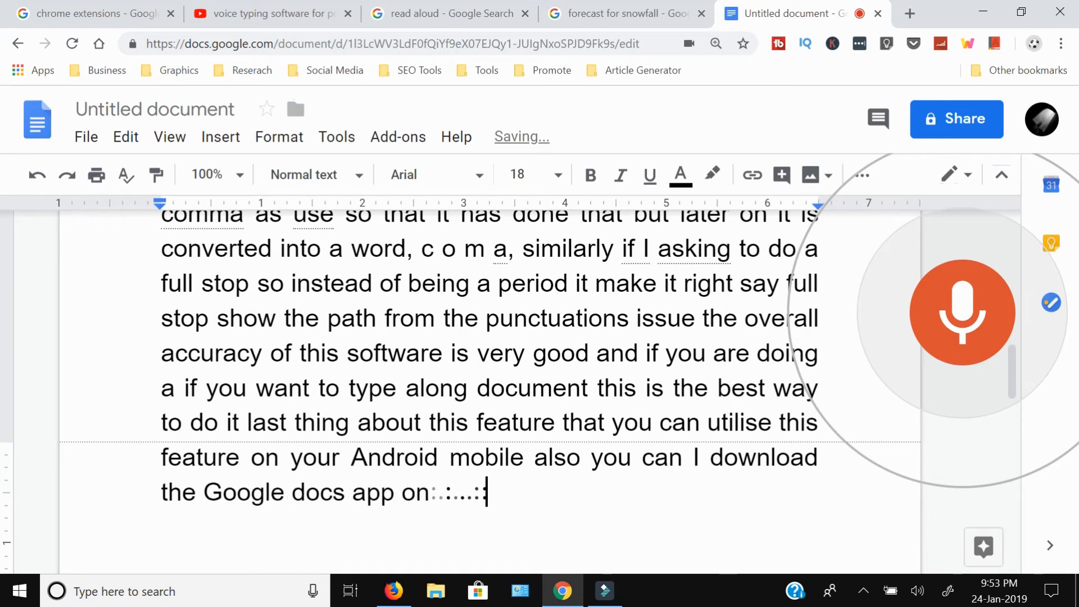
{"action": "type", "text": "your Android"}
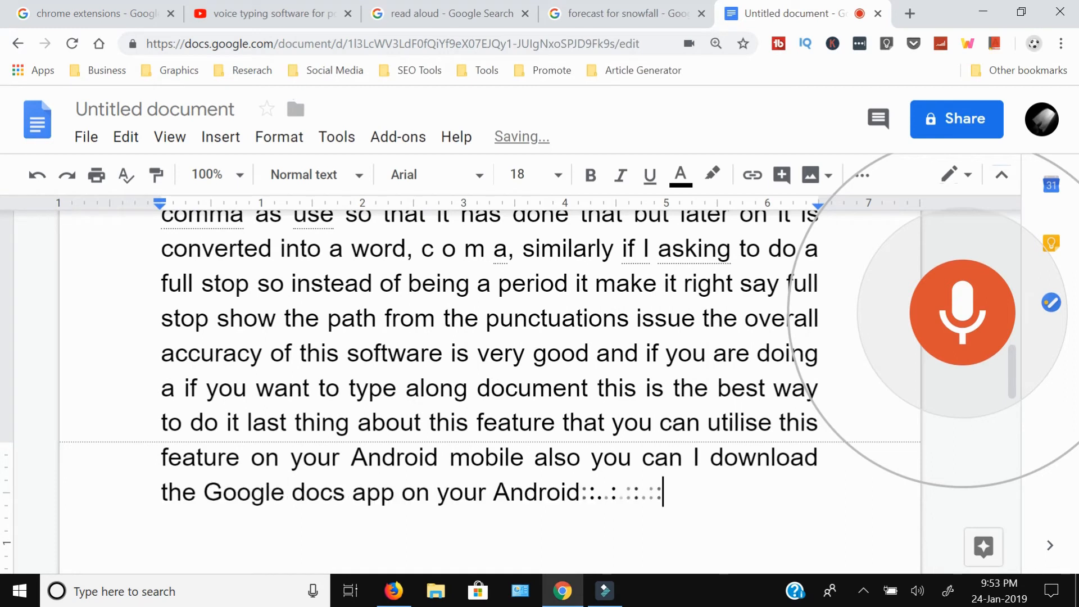
{"action": "type", "text": "mobile and from"}
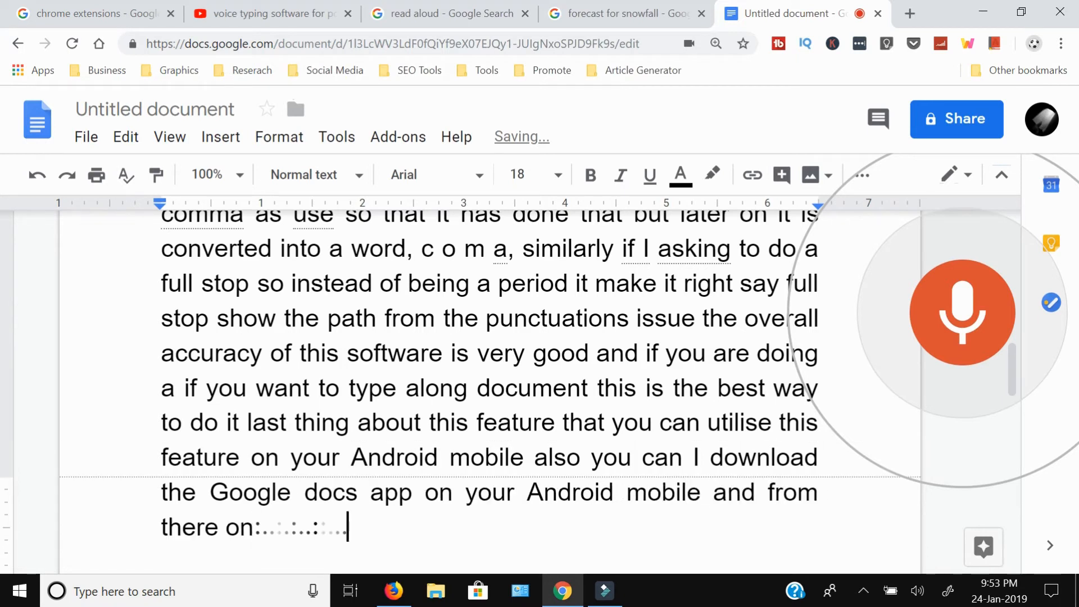
{"action": "type", "text": "through with the help of"}
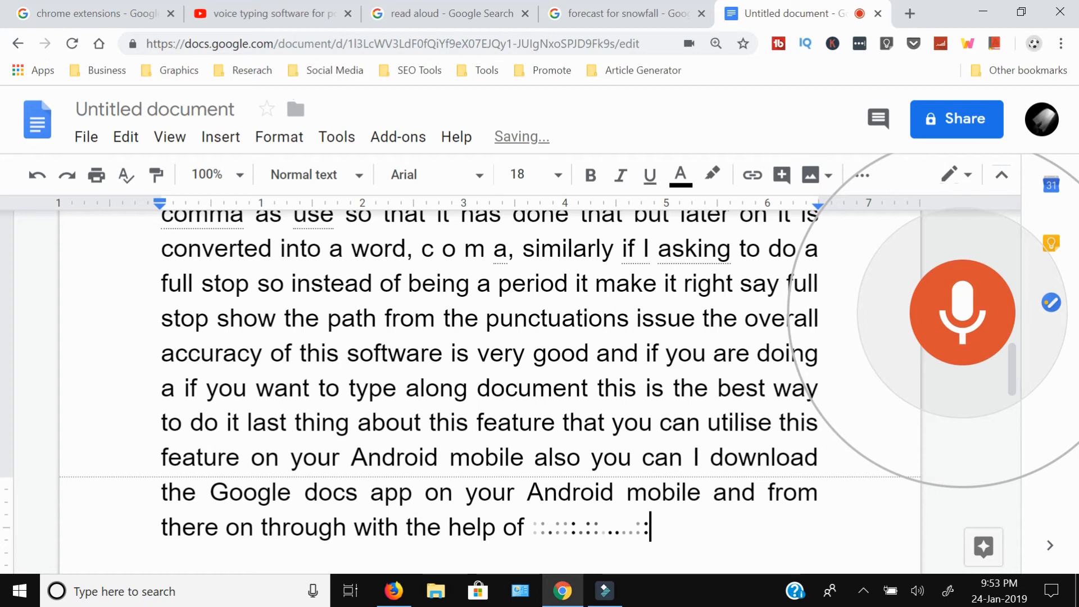
{"action": "type", "text": "for Google keyboard you can"}
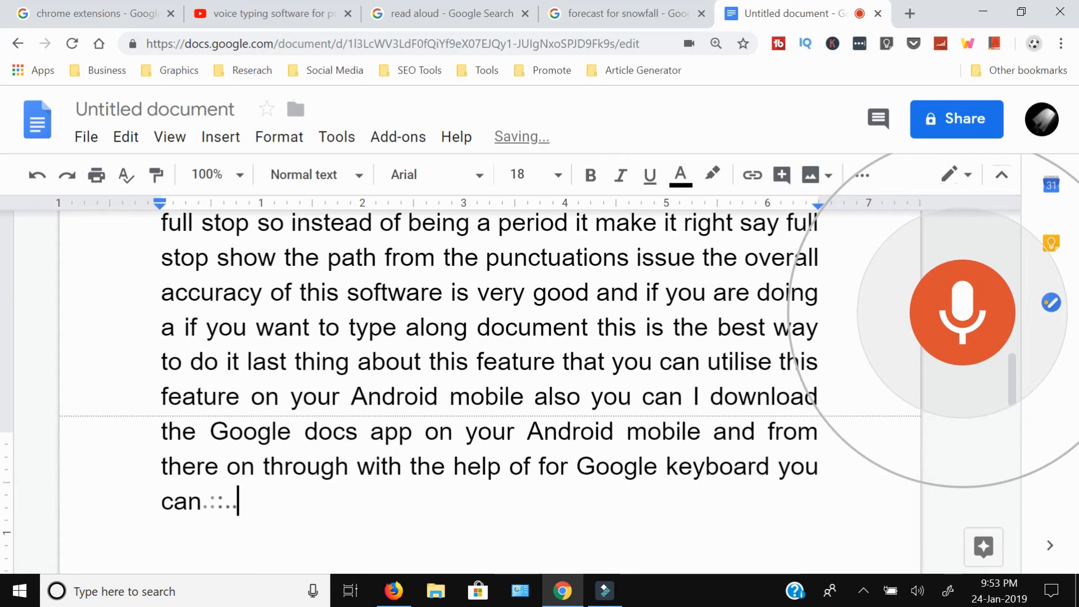
Dictate the closing about free PC voice typing, thanks for watching, and 'if you like'.
{"action": "type", "text": "do the voice typing in the similar fashion as I am doing"}
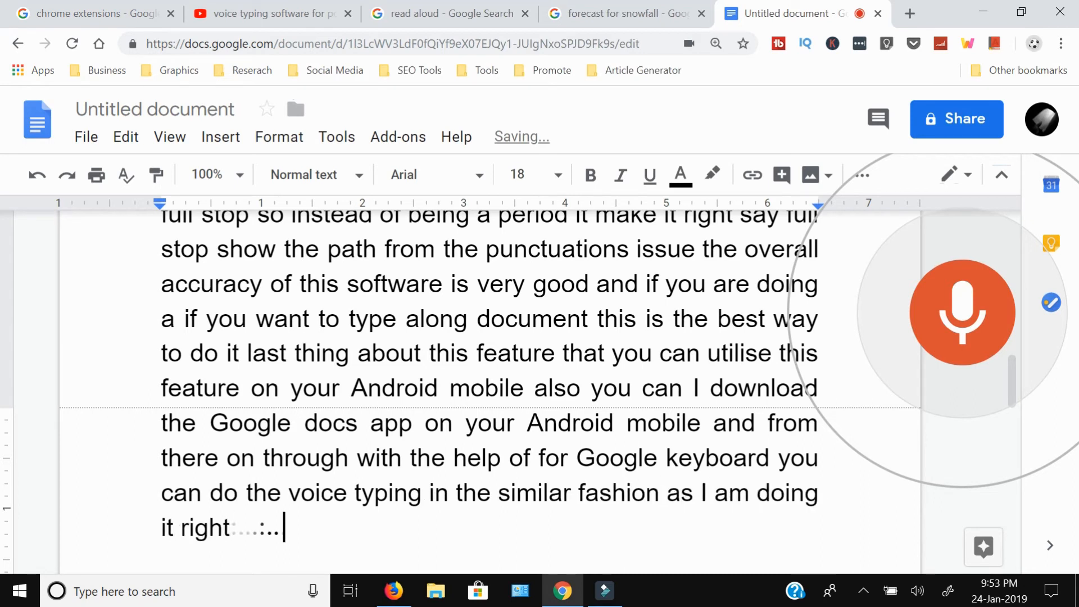
{"action": "type", "text": "now so this is"}
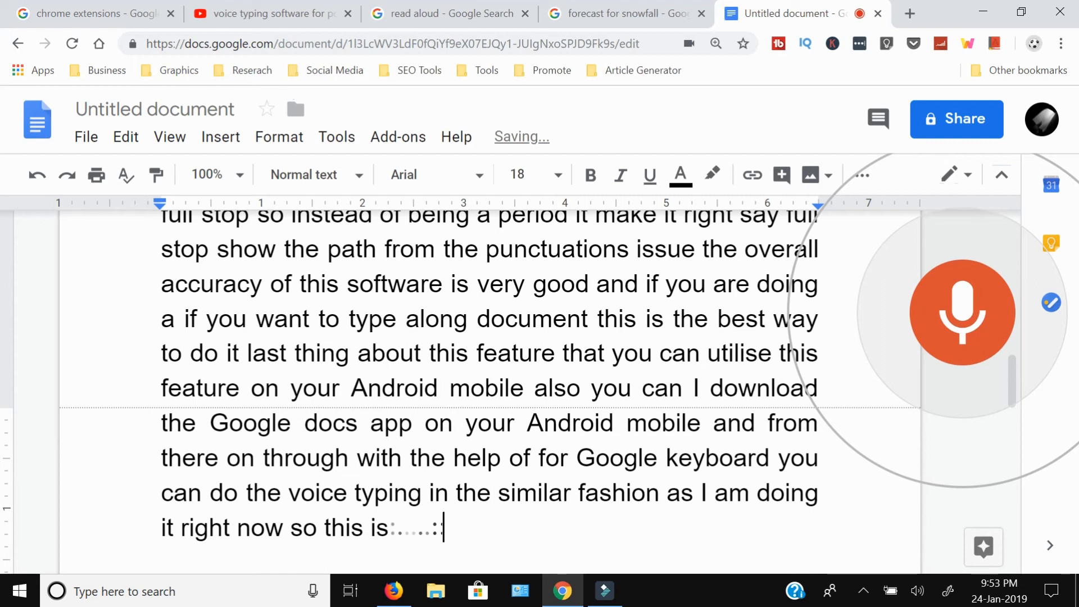
{"action": "type", "text": "how you can get a voice typing"}
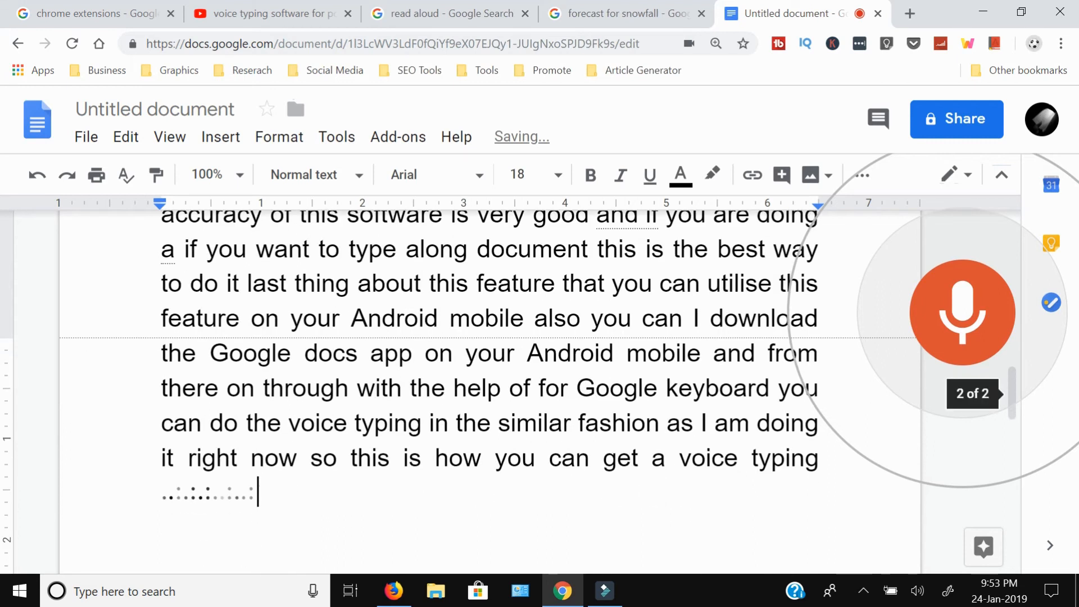
{"action": "type", "text": "software for your PC"}
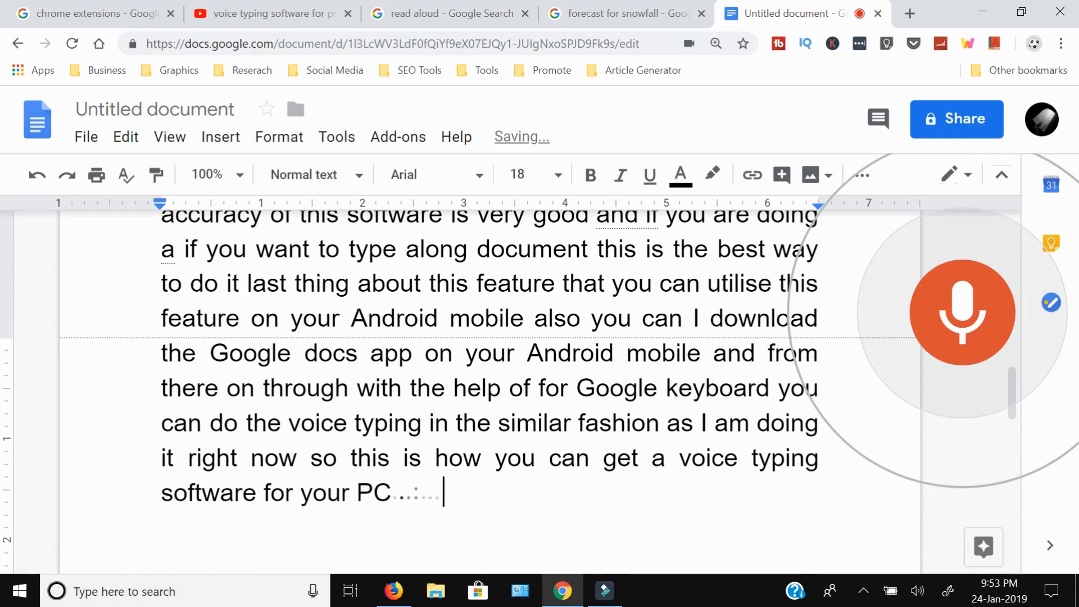
{"action": "type", "text": "free of cost thank you"}
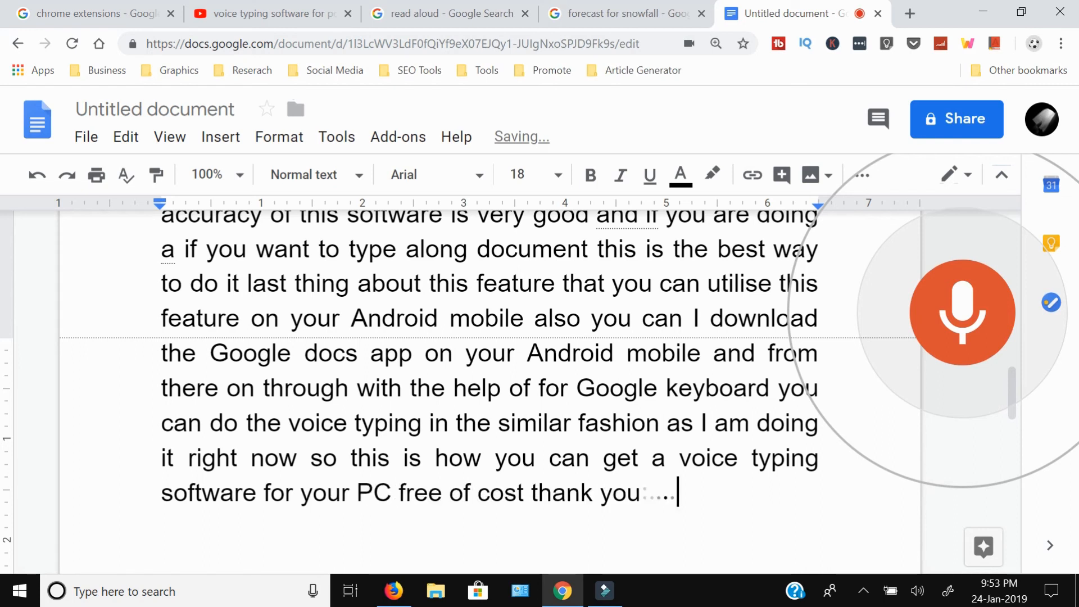
{"action": "type", "text": "for watching this video if you like"}
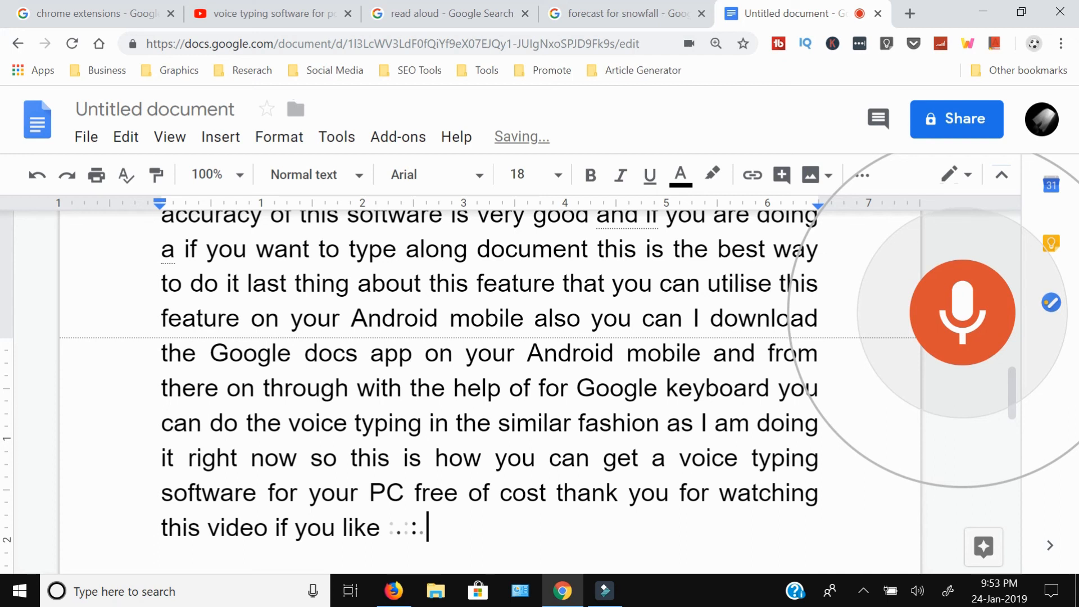